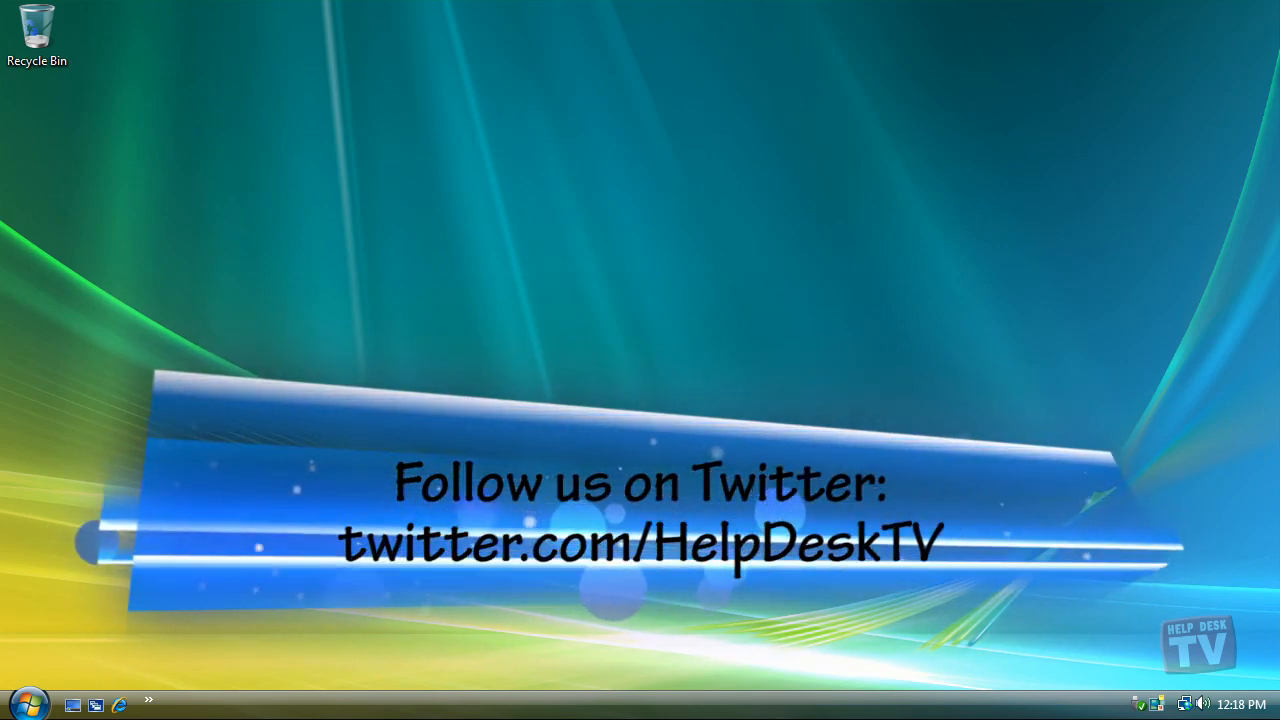
# Step: Launch Windows Mail from the Start menu's All Programs list
pyautogui.click(28, 704)
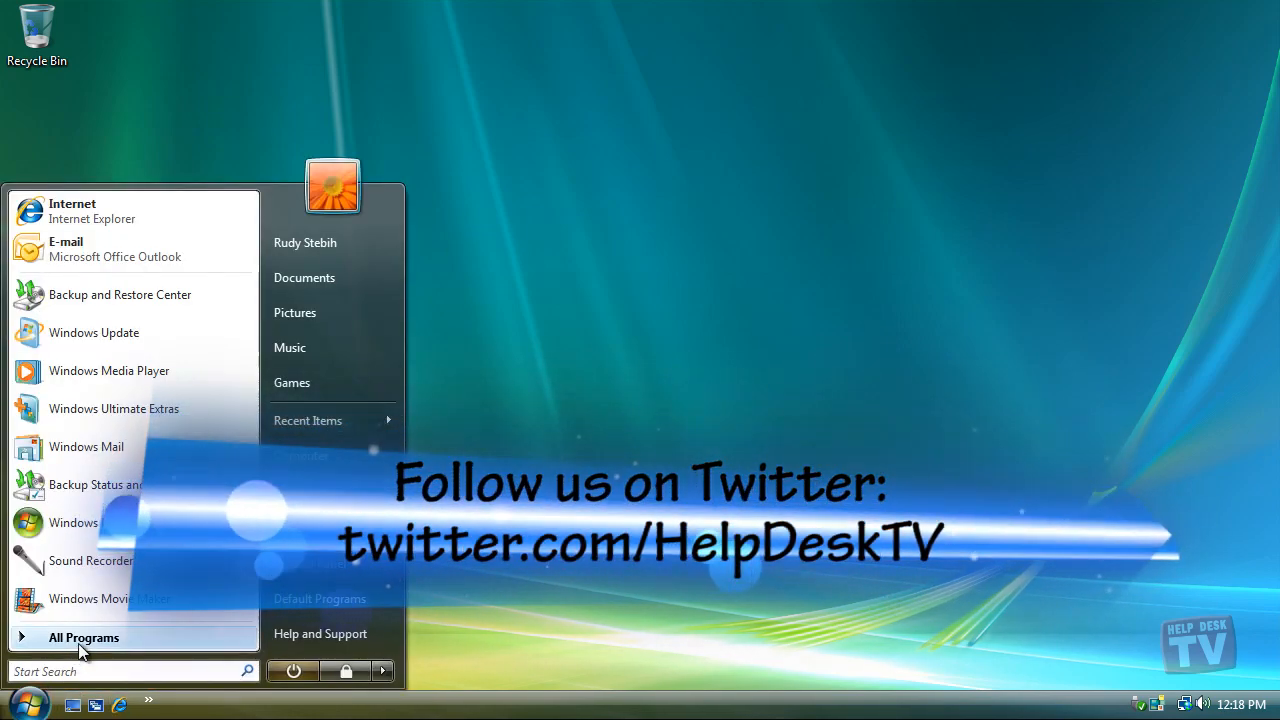
pyautogui.click(84, 636)
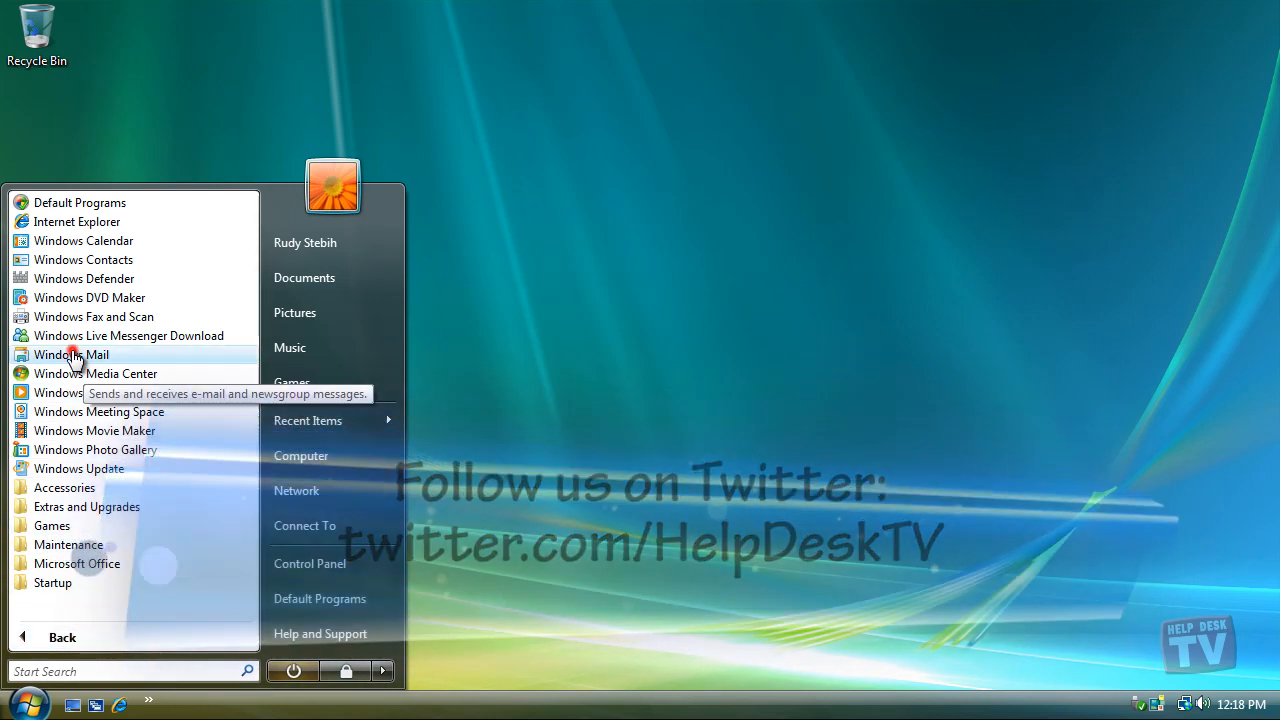
pyautogui.click(70, 354)
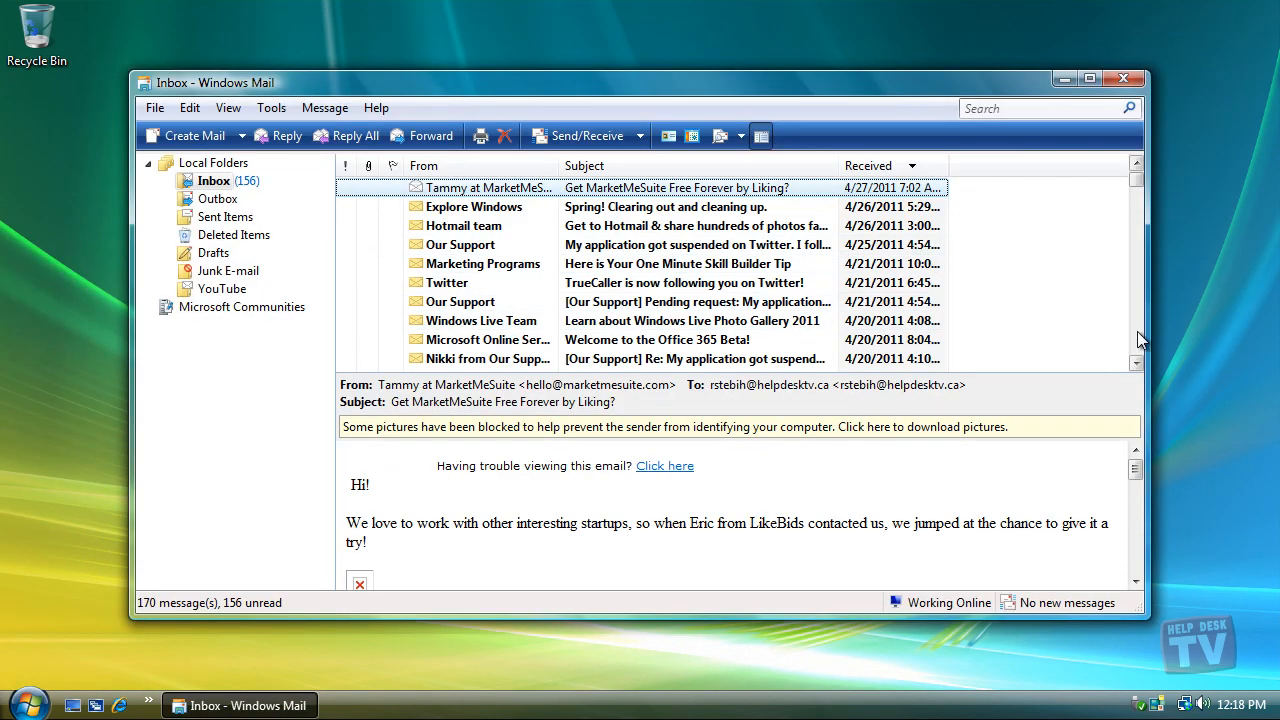
# Step: Scroll the Inbox down to older February 2011 messages to reach a YouTube Service message
pyautogui.scroll(-3)
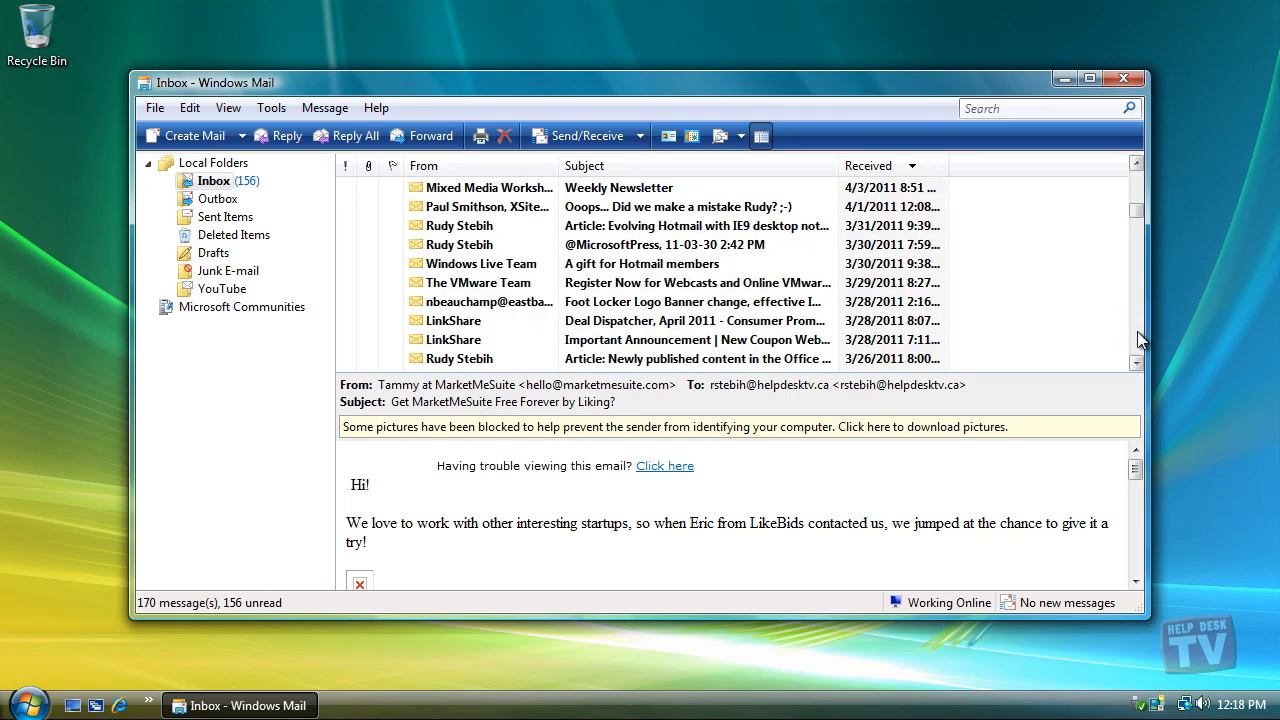
pyautogui.scroll(-3)
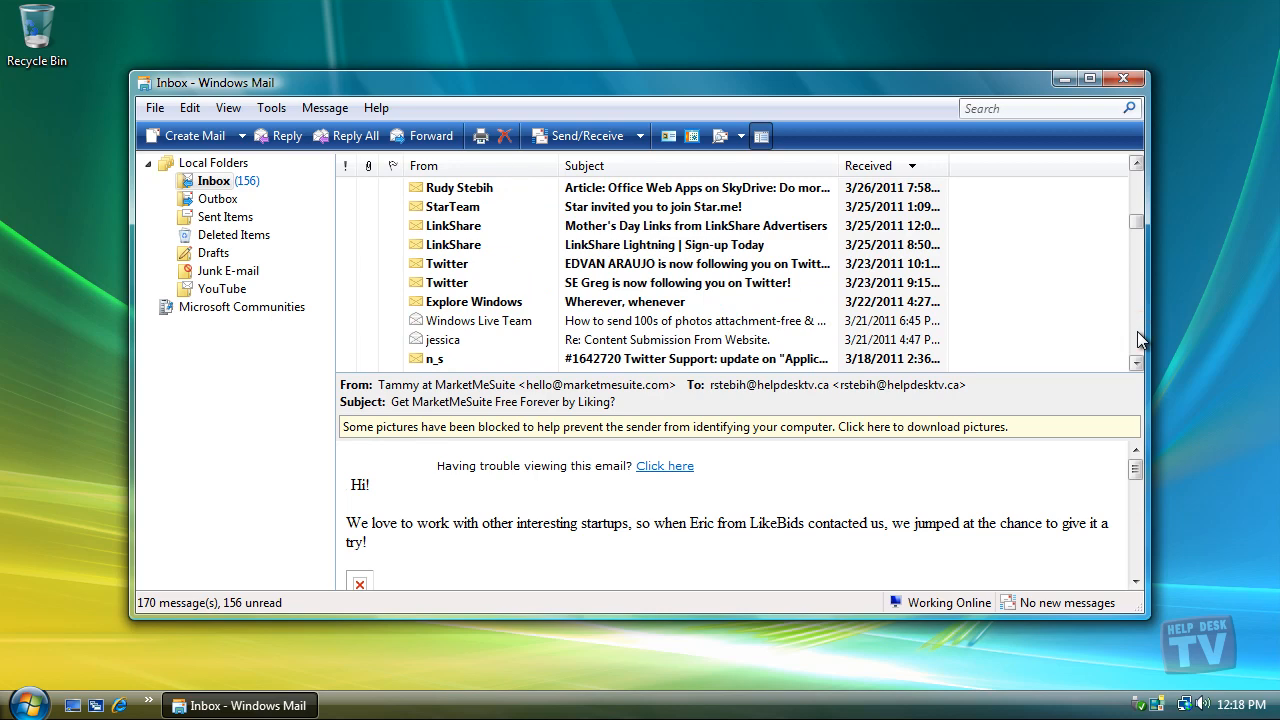
pyautogui.scroll(-3)
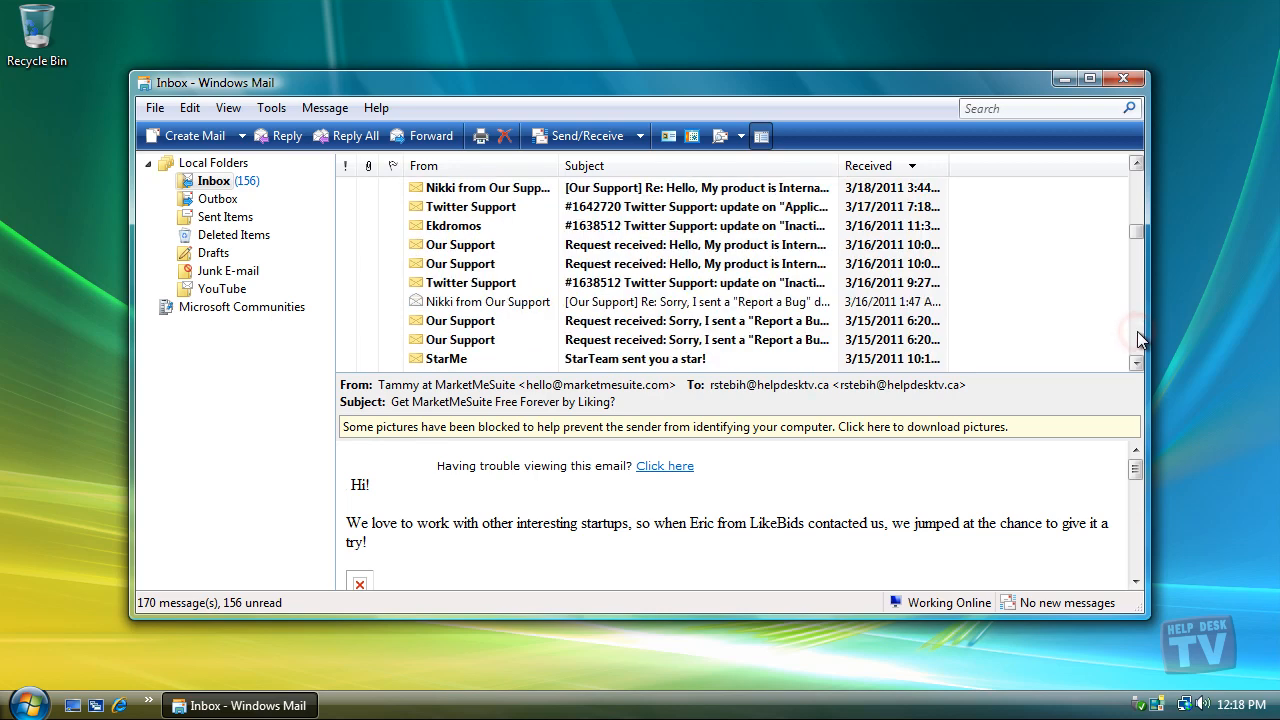
pyautogui.scroll(-3)
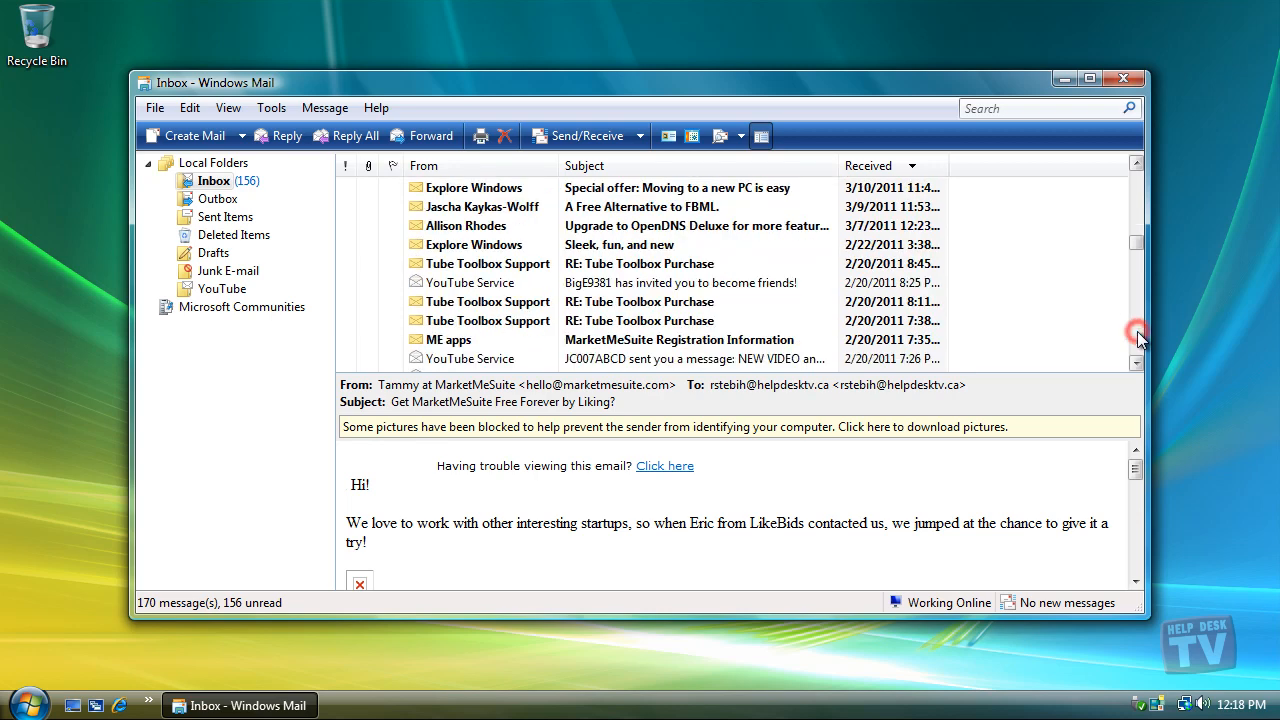
pyautogui.scroll(-3)
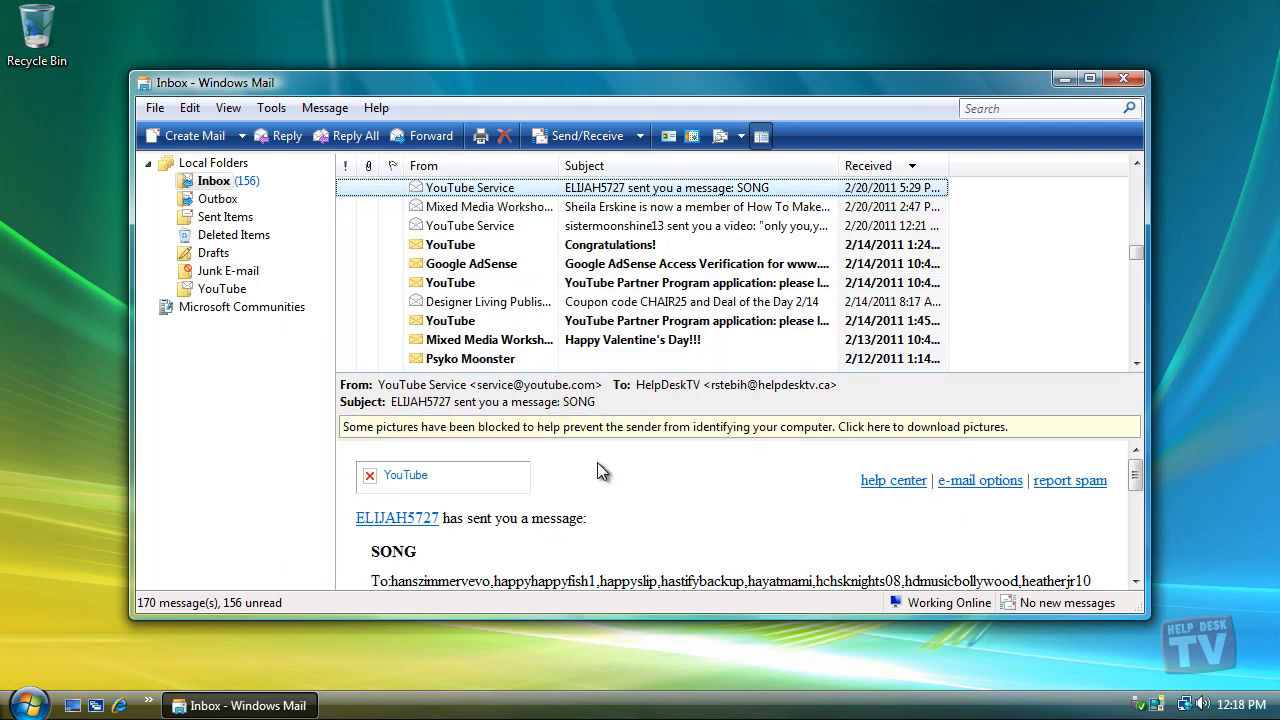
pyautogui.moveTo(636, 496)
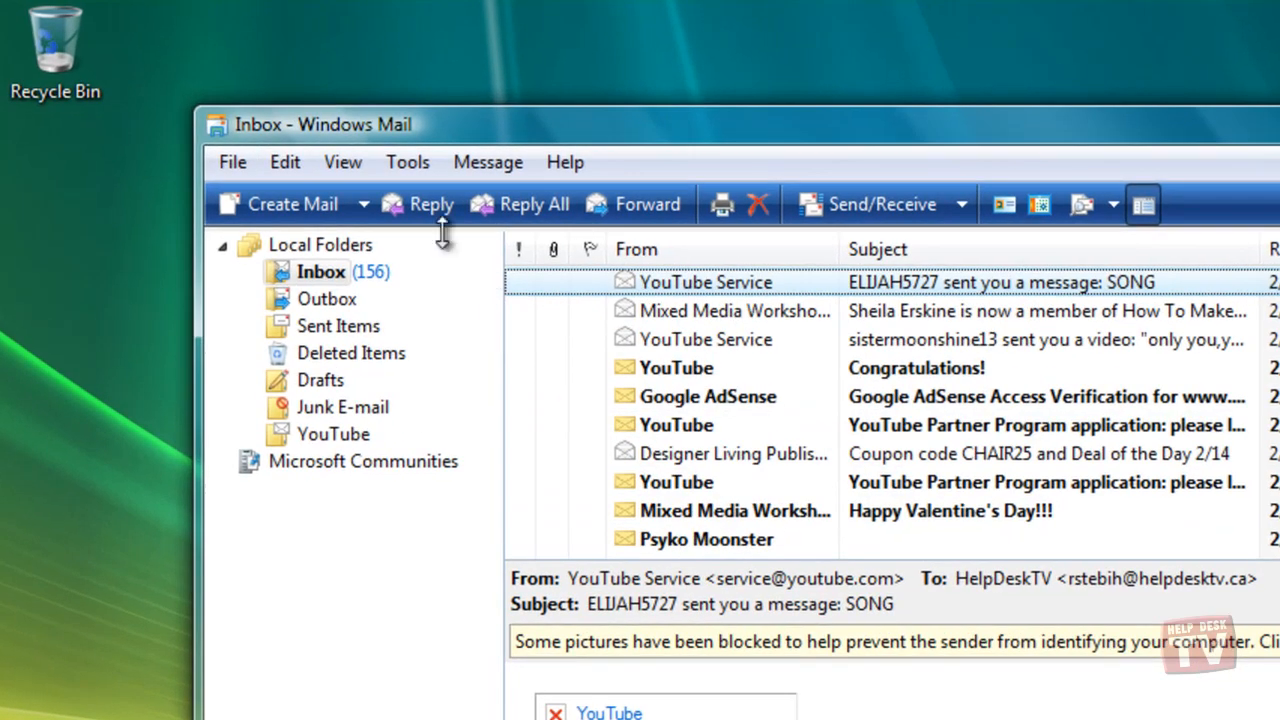
# Step: Start a new incoming-mail rule via Tools > Message Rules > Mail
pyautogui.click(408, 162)
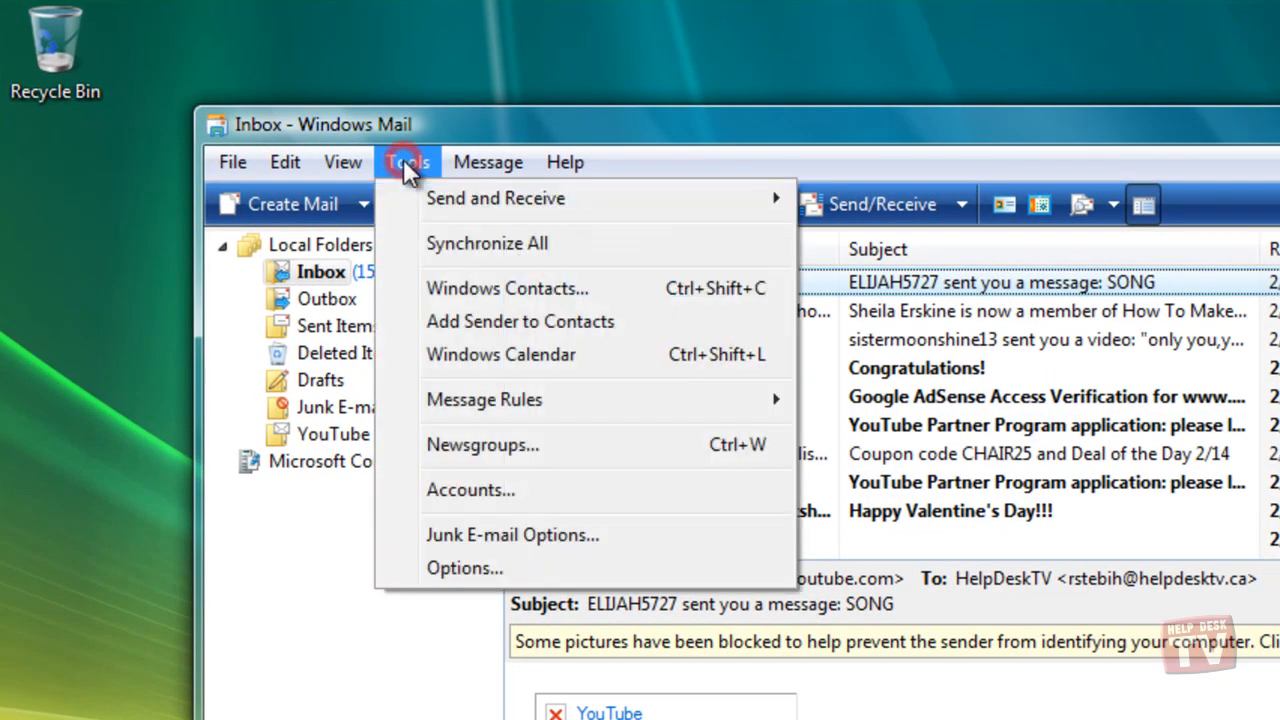
pyautogui.moveTo(484, 400)
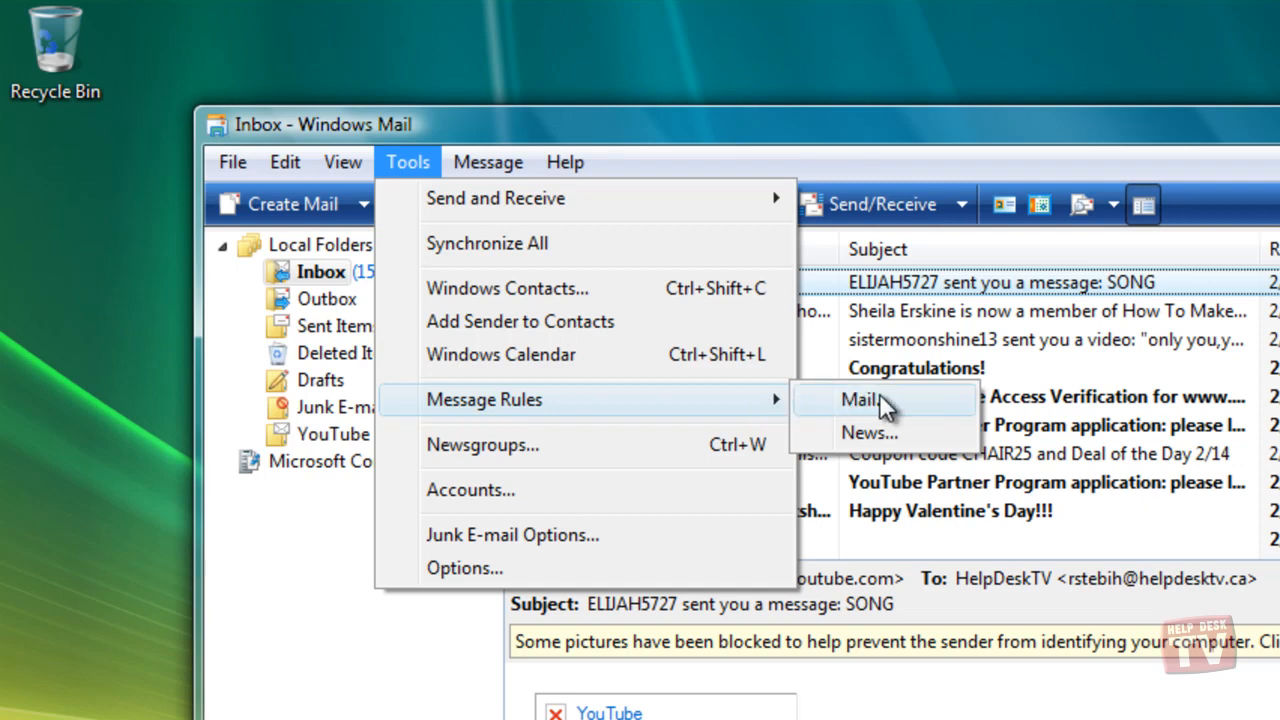
pyautogui.click(864, 400)
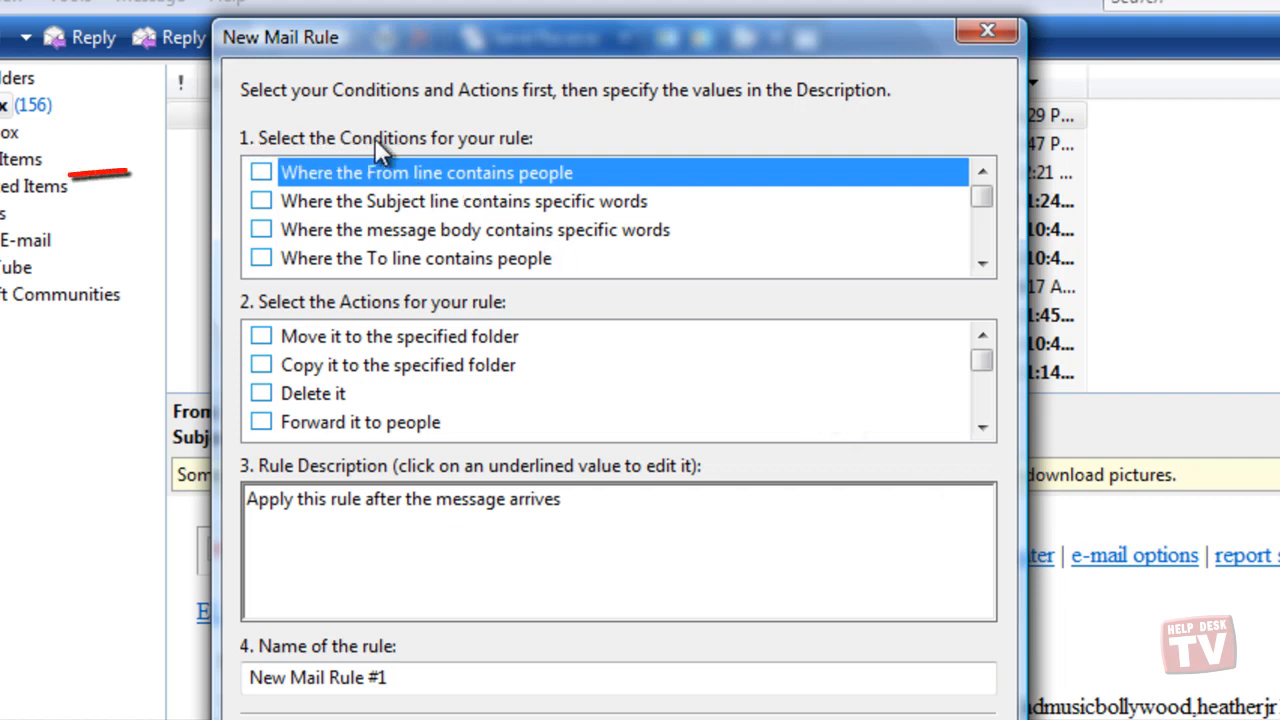
pyautogui.moveTo(316, 190)
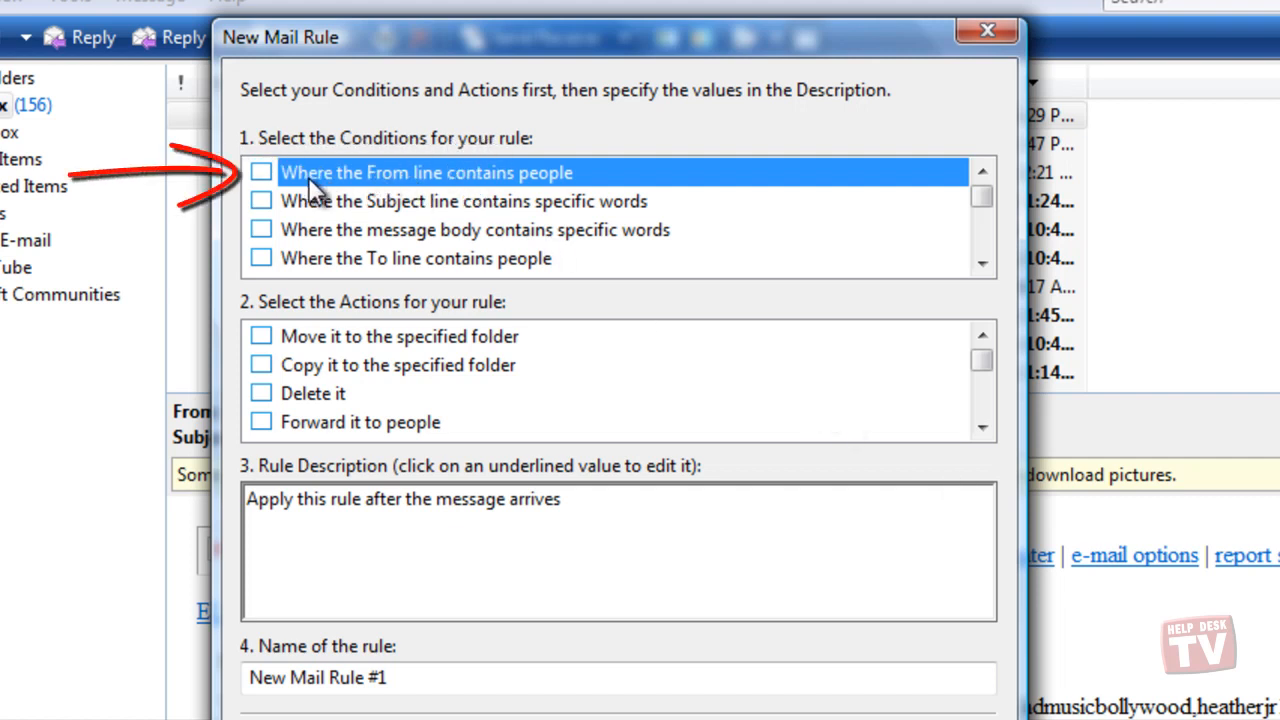
pyautogui.moveTo(544, 192)
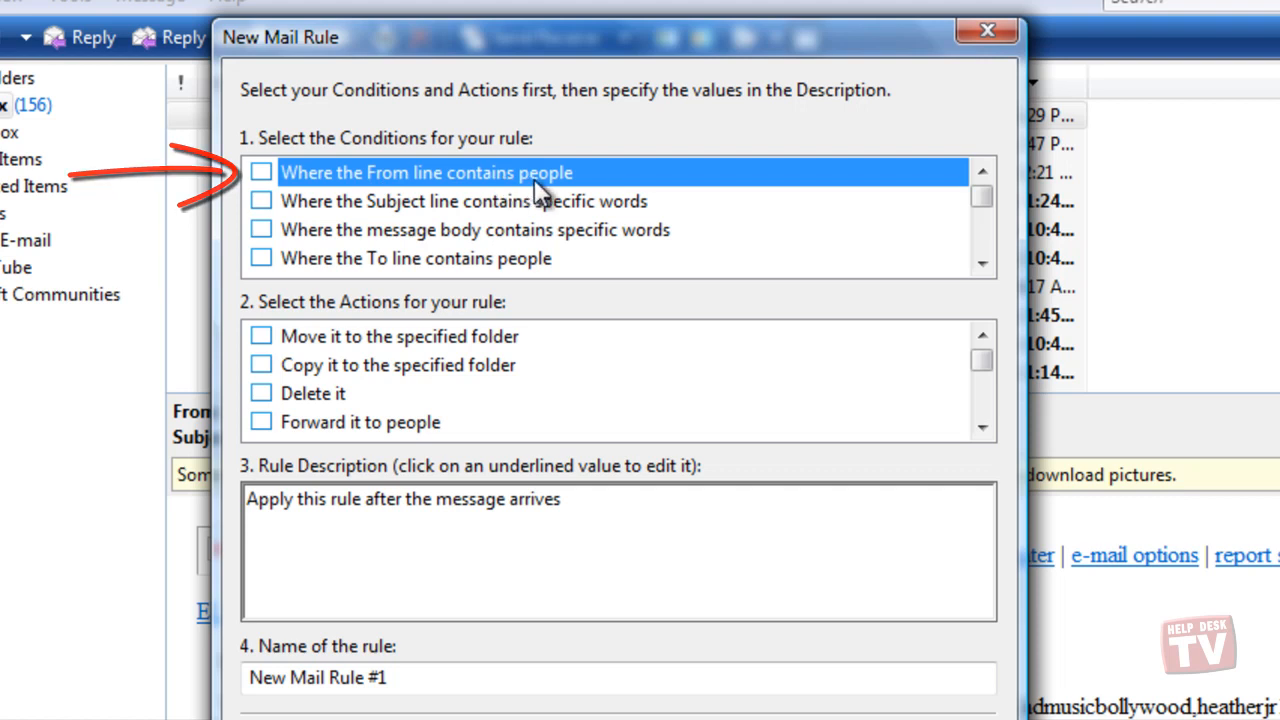
# Step: Tick 'Where the From line contains people' and 'Move it to the specified folder'
pyautogui.click(260, 172)
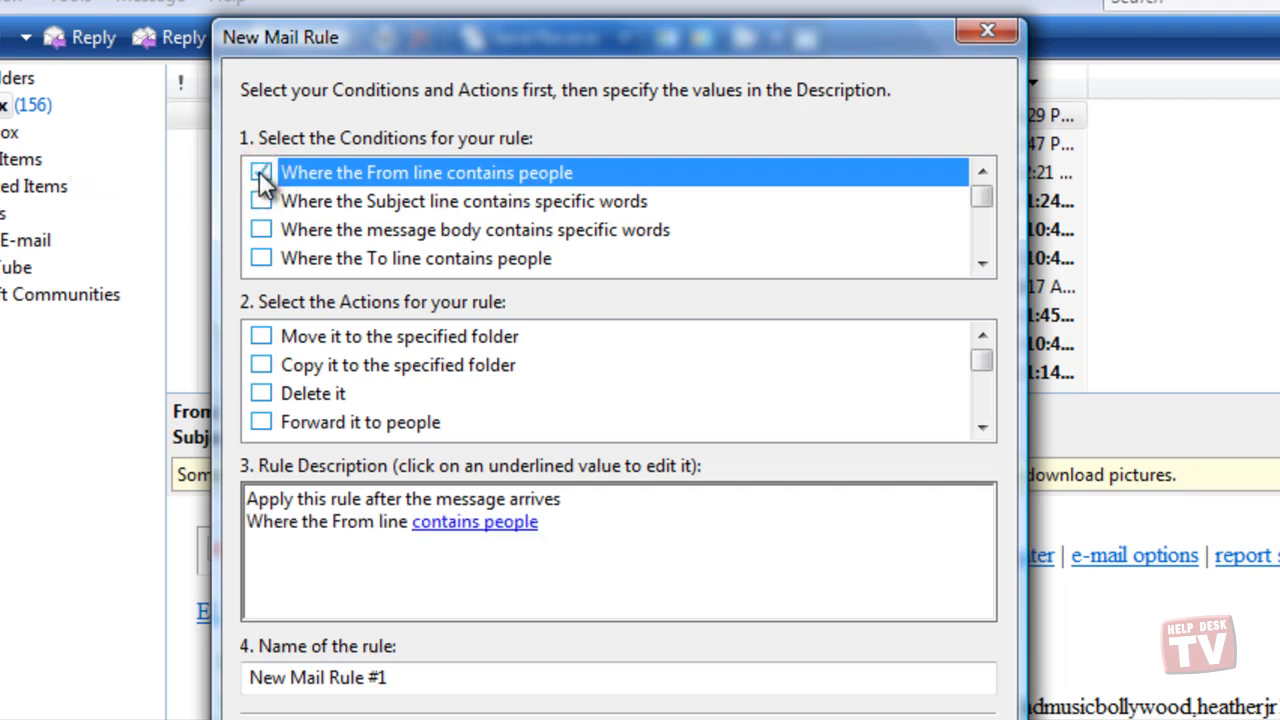
pyautogui.click(260, 172)
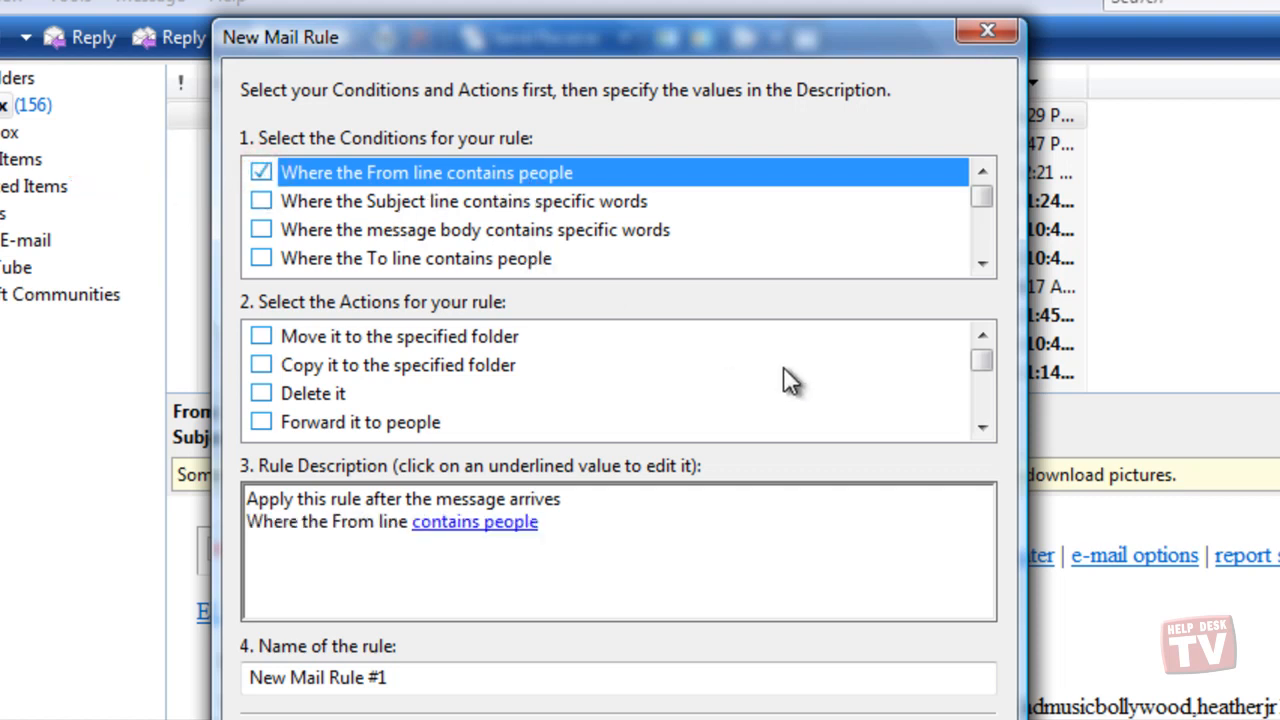
pyautogui.moveTo(778, 396)
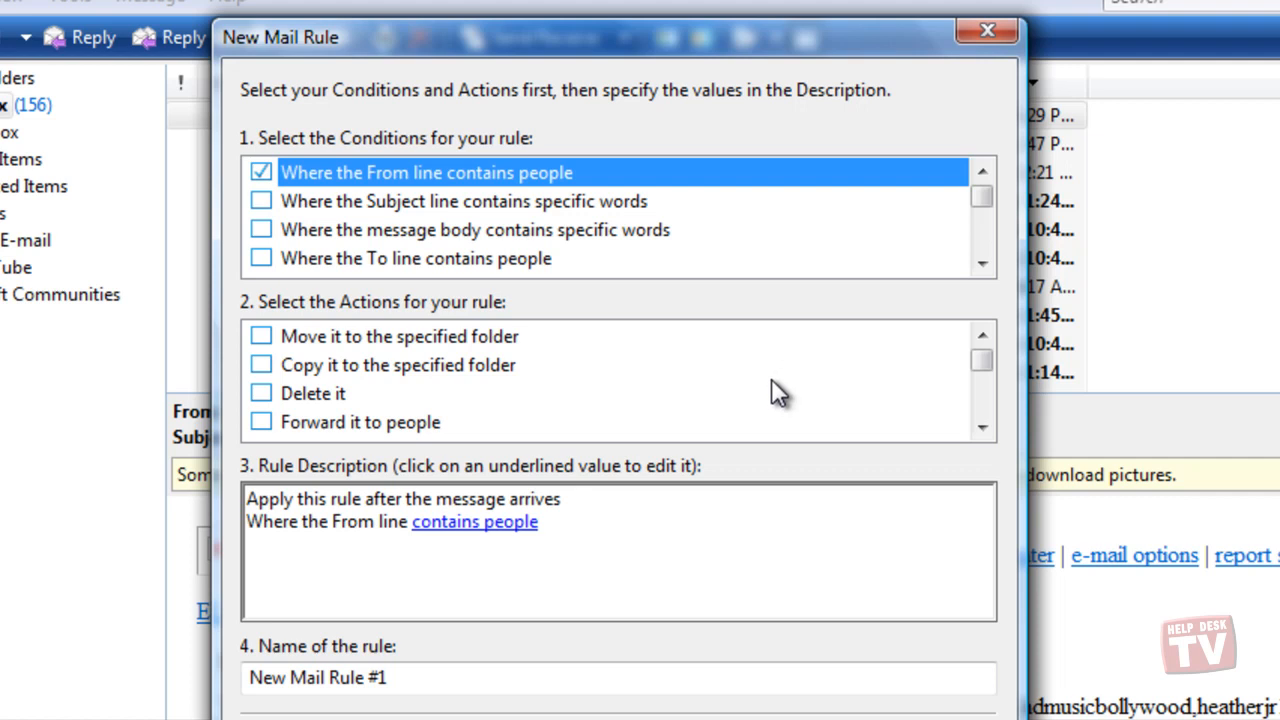
pyautogui.moveTo(350, 318)
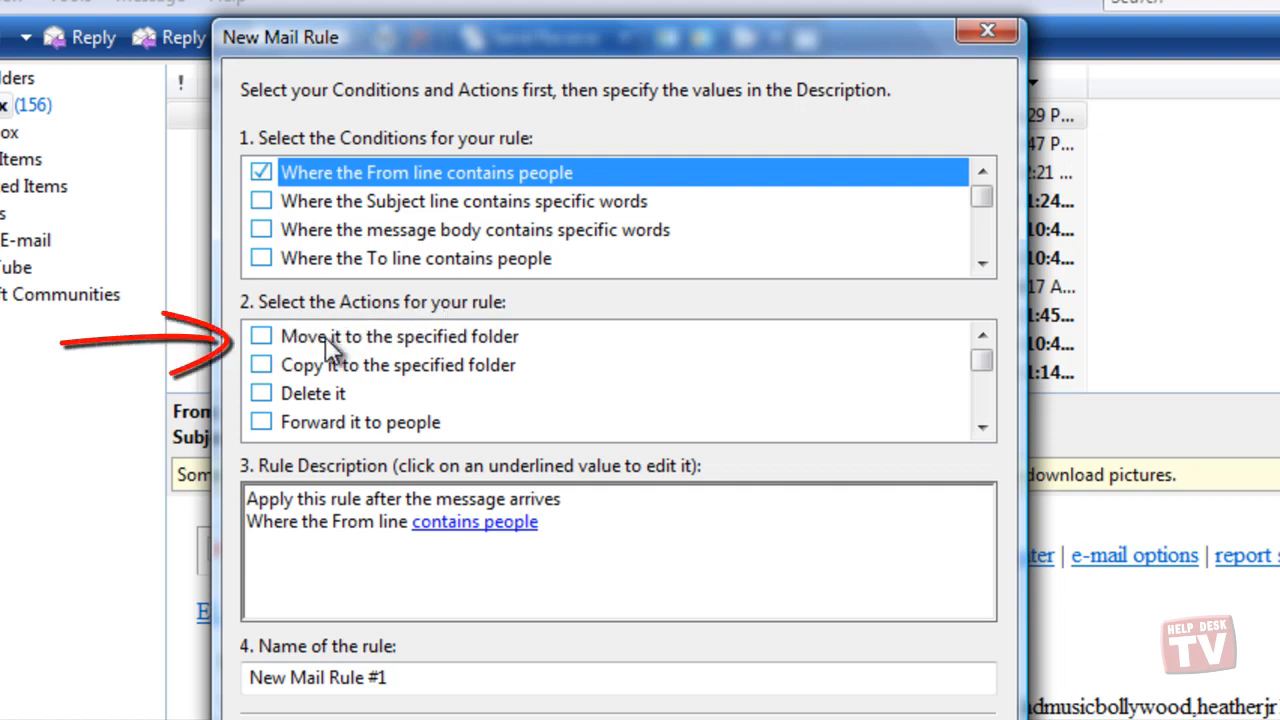
pyautogui.moveTo(480, 352)
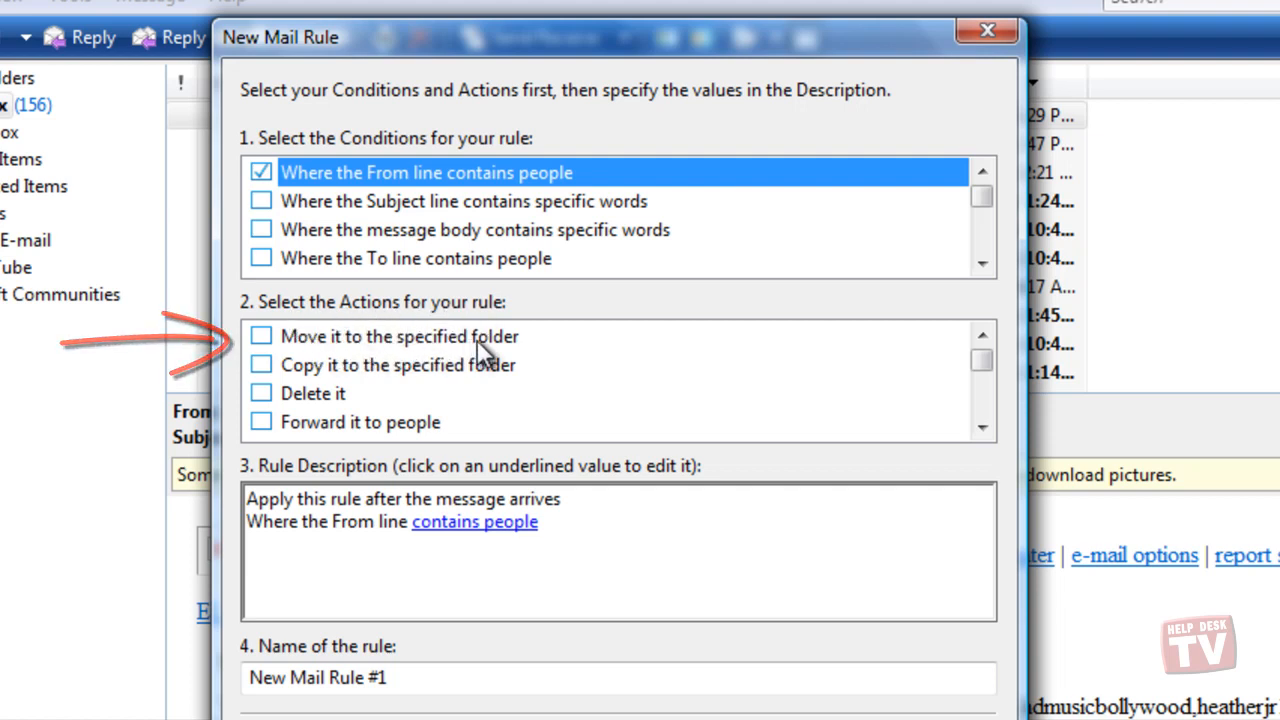
pyautogui.click(260, 336)
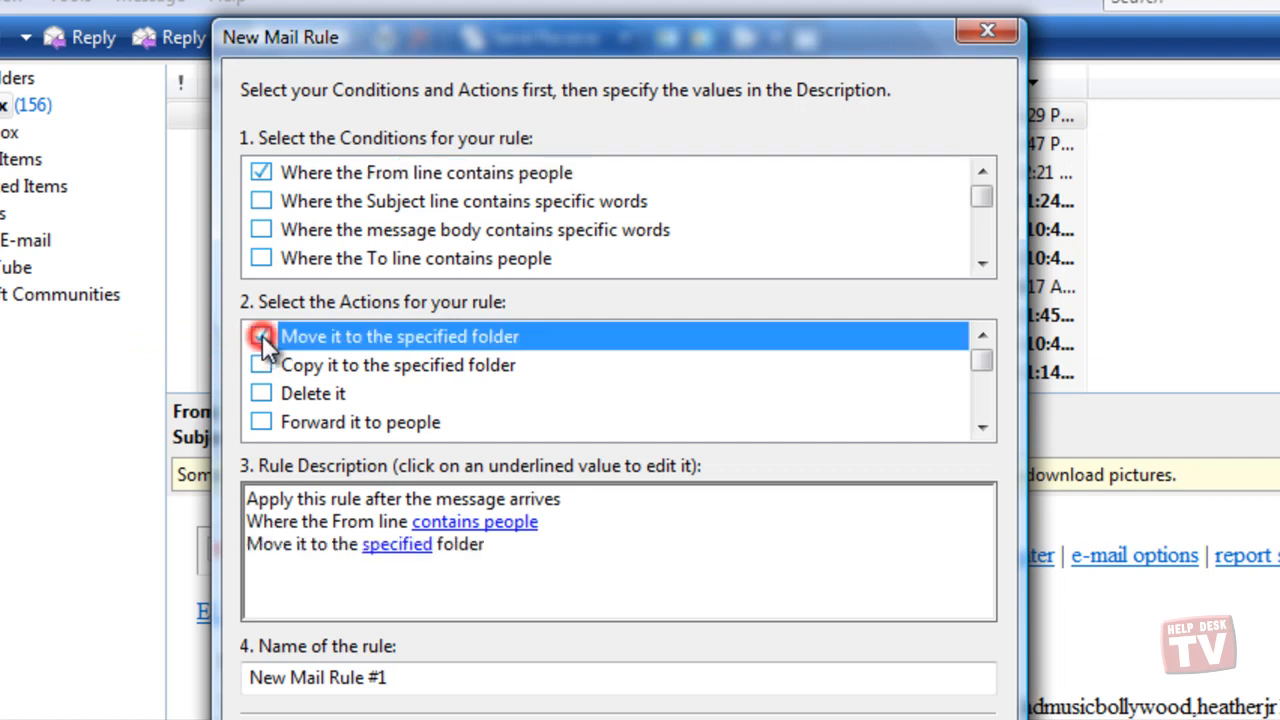
pyautogui.click(260, 336)
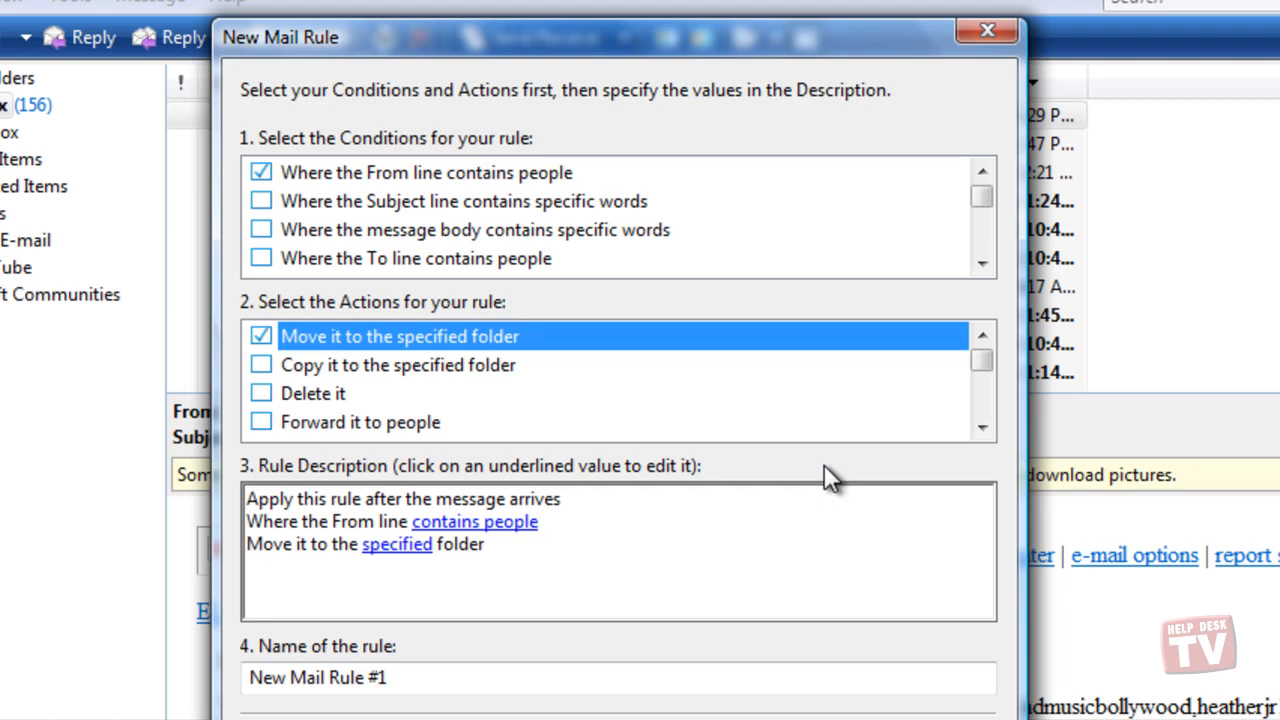
pyautogui.moveTo(376, 490)
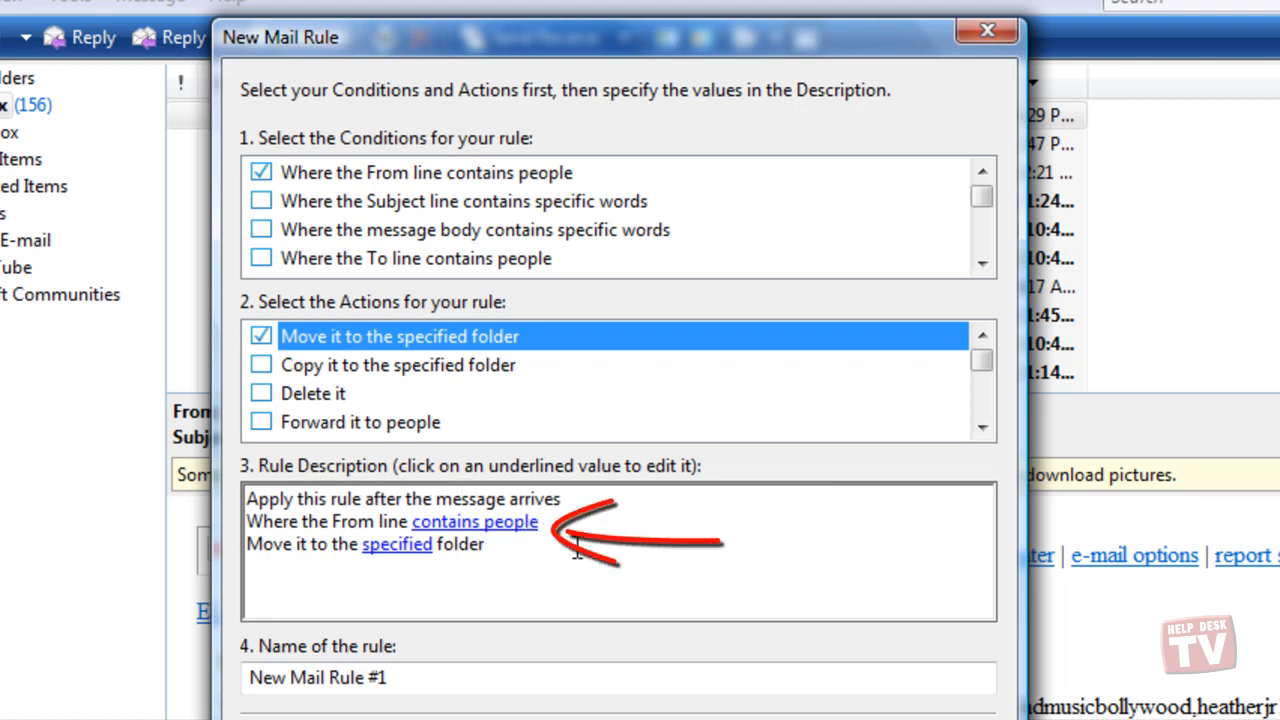
pyautogui.moveTo(476, 530)
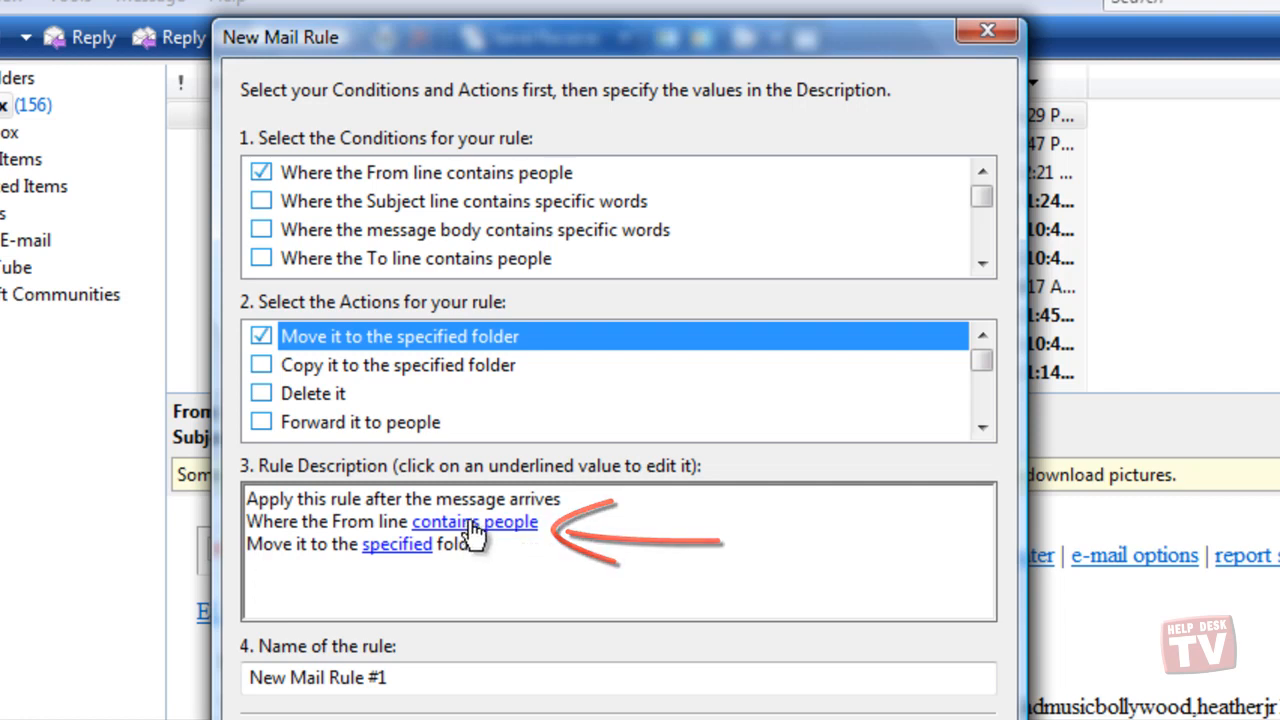
pyautogui.click(476, 520)
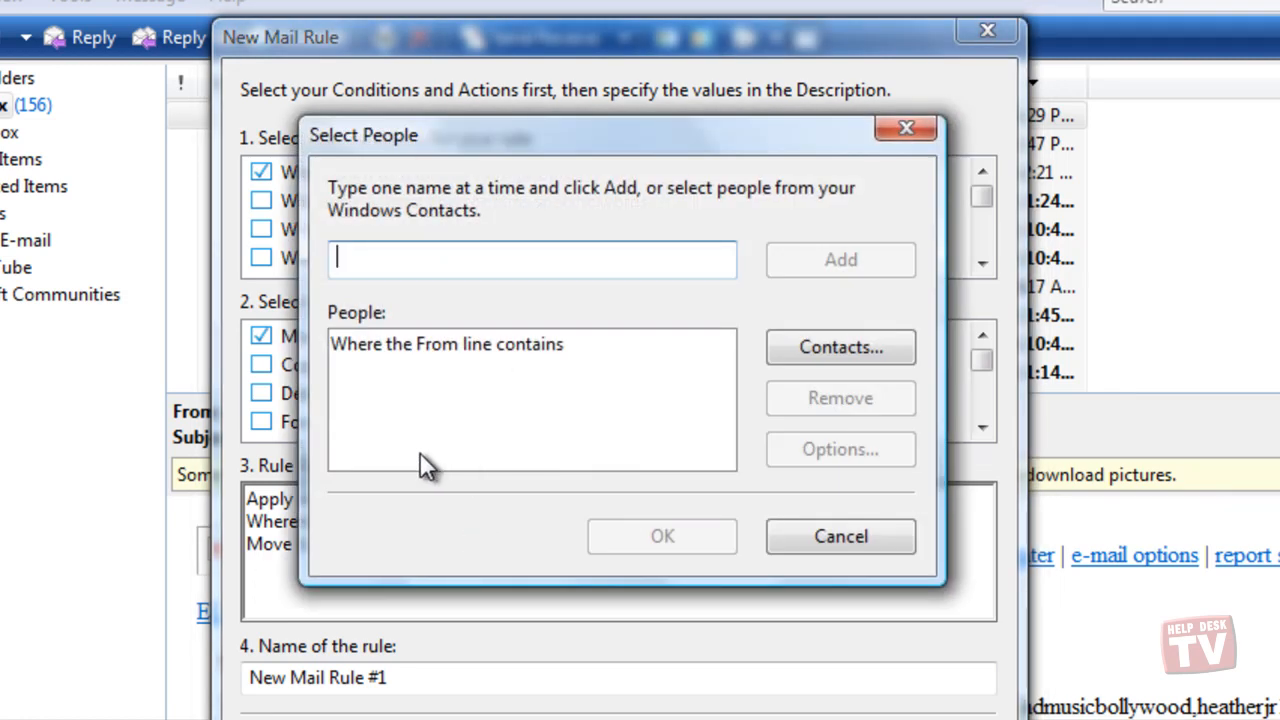
pyautogui.moveTo(656, 156)
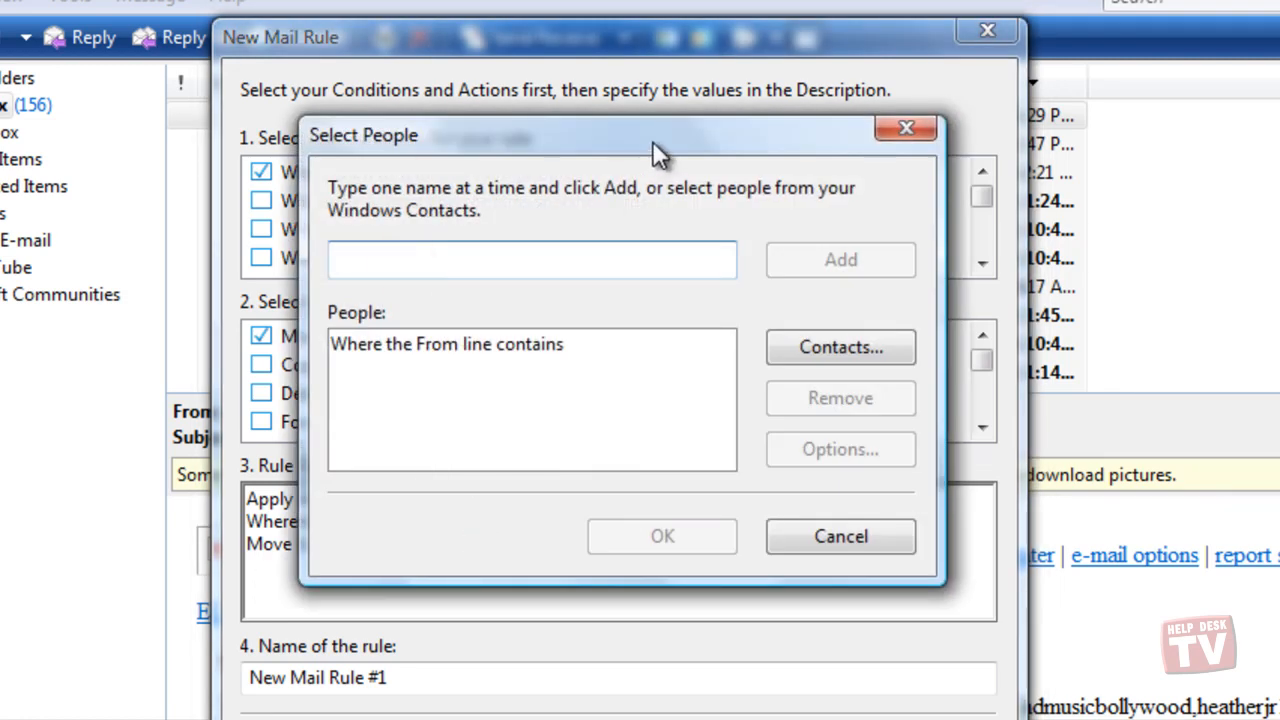
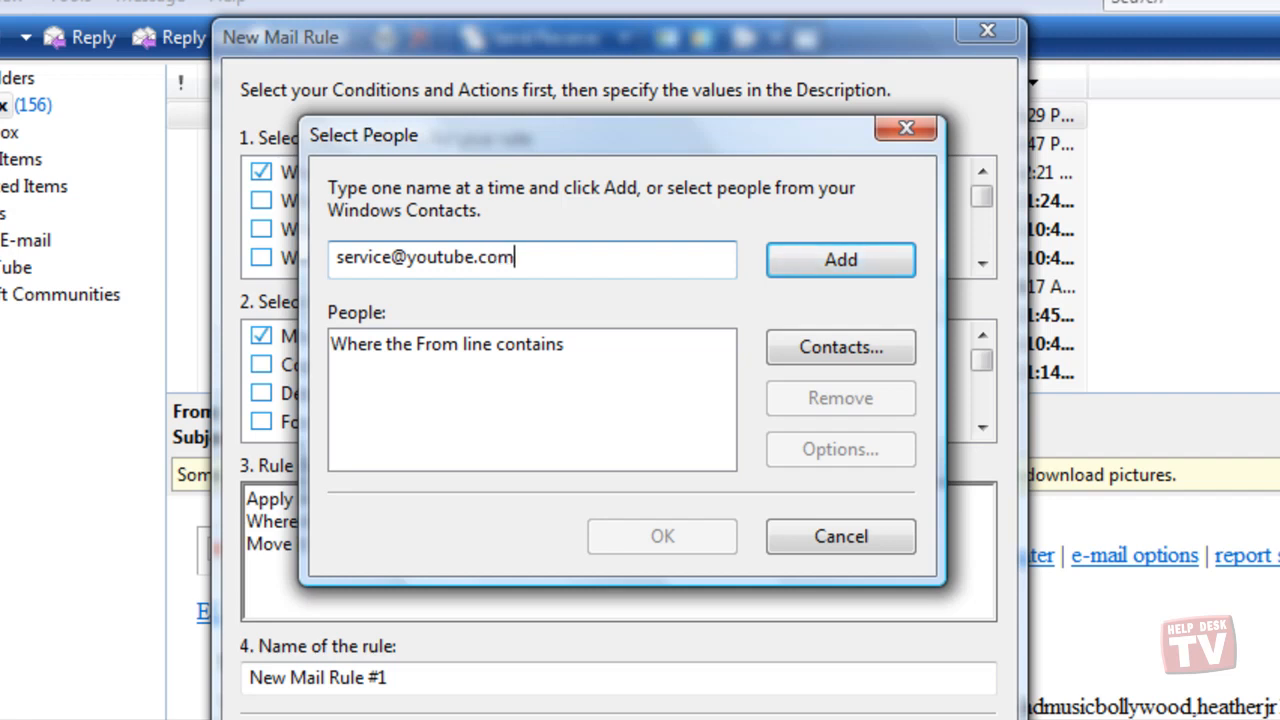
pyautogui.moveTo(940, 436)
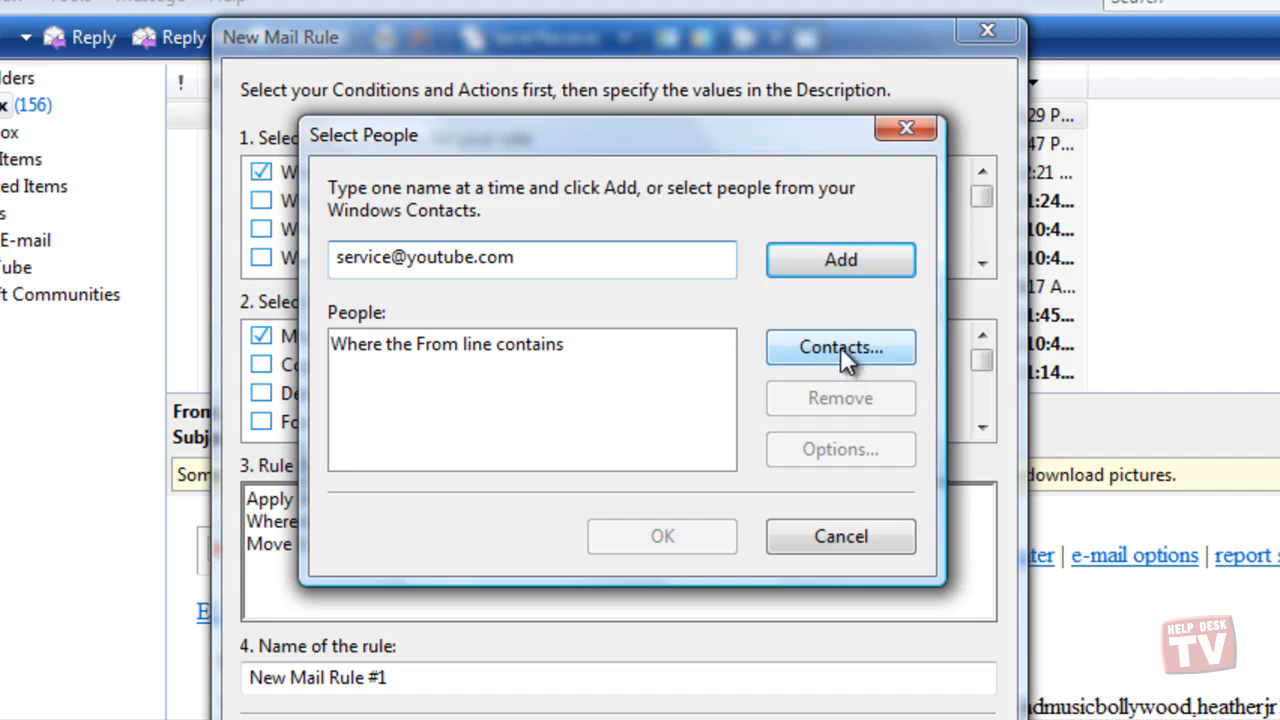
pyautogui.click(840, 348)
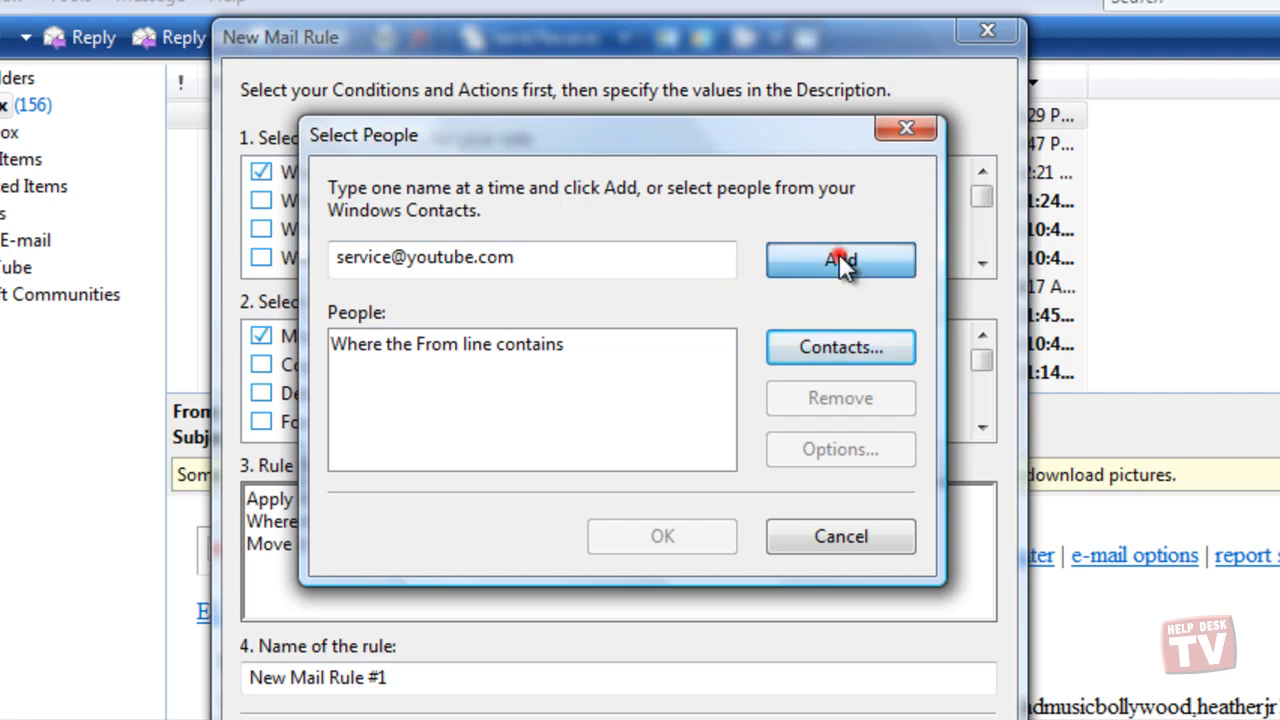
pyautogui.click(840, 260)
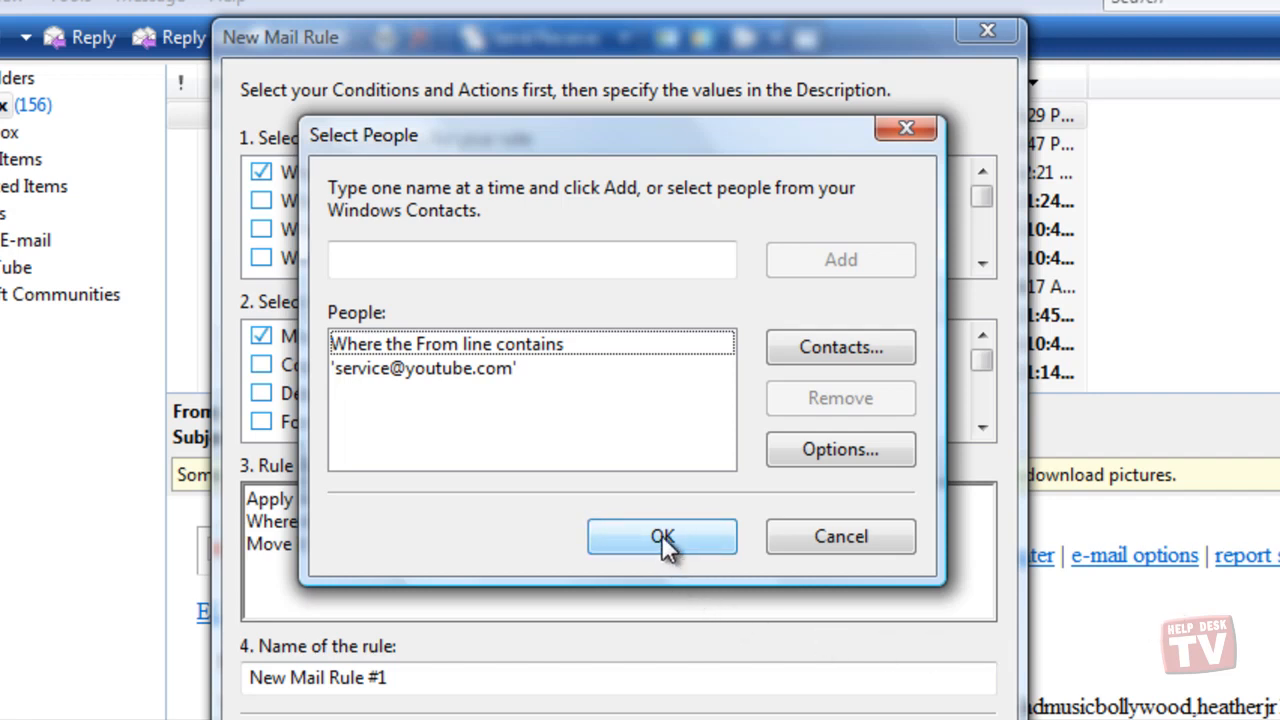
# Step: Confirm the sender and set the YouTube folder under Local Folders as the destination
pyautogui.click(660, 536)
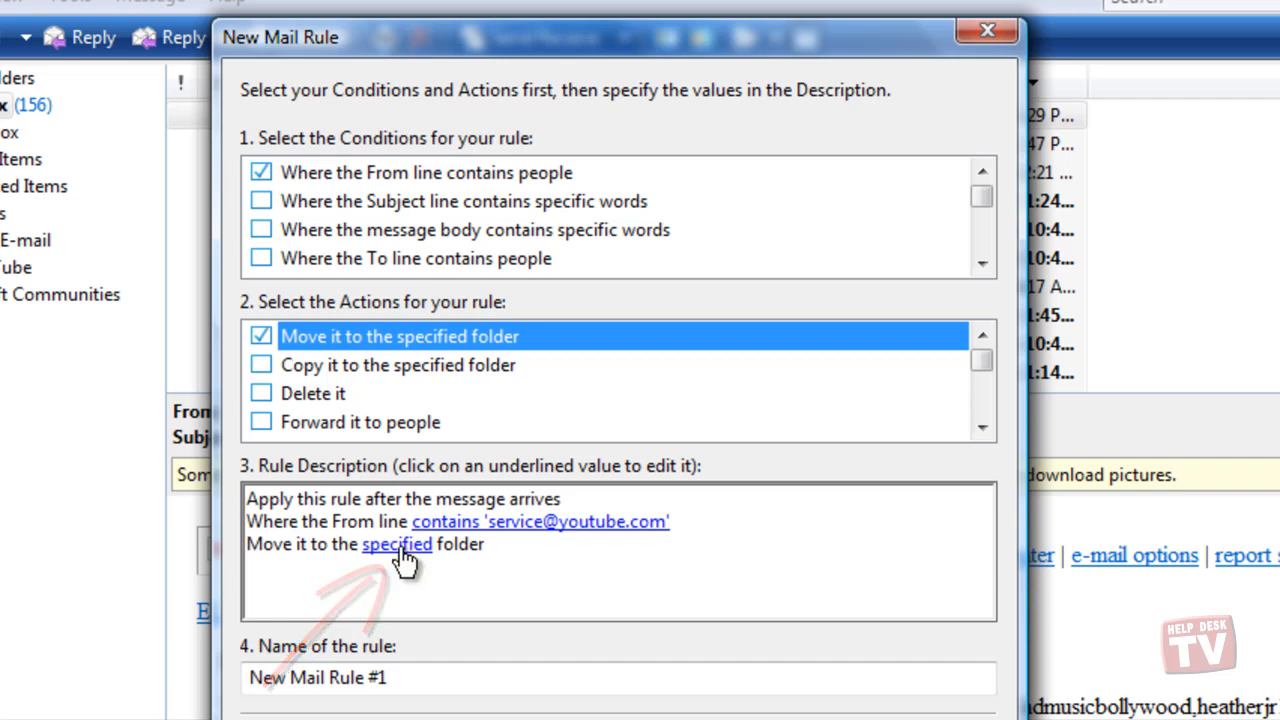
pyautogui.click(396, 544)
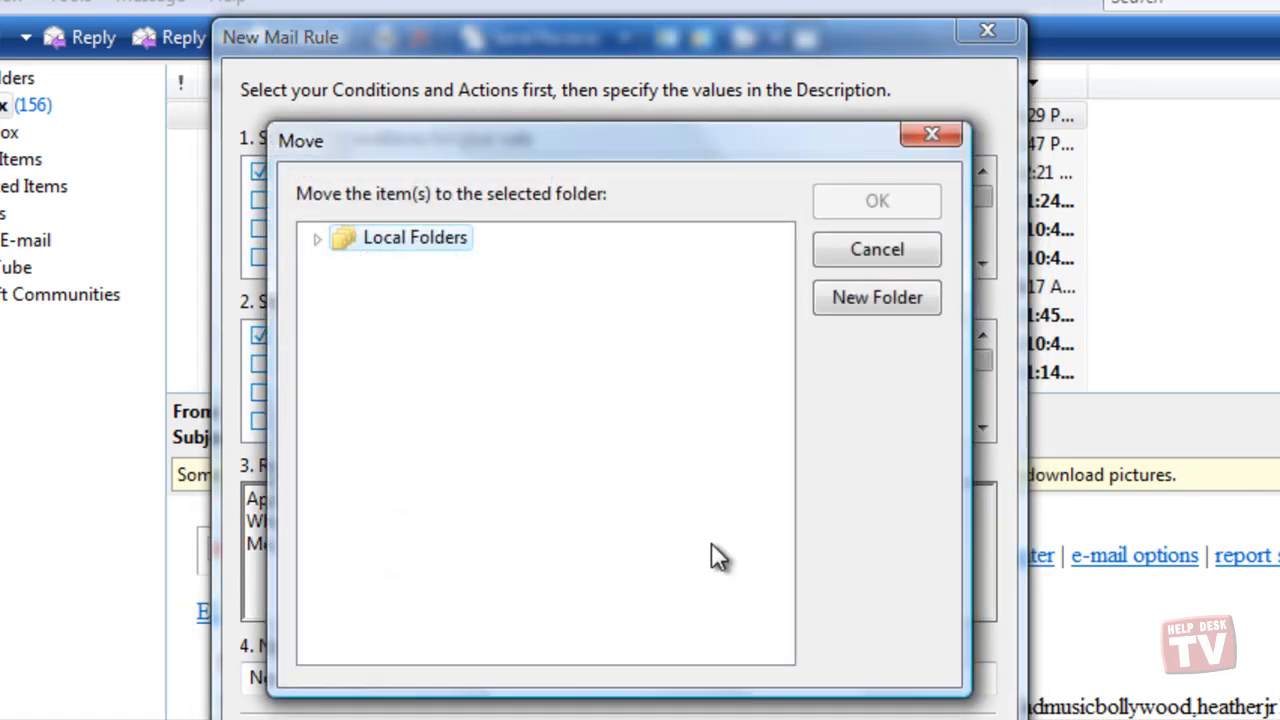
pyautogui.click(316, 238)
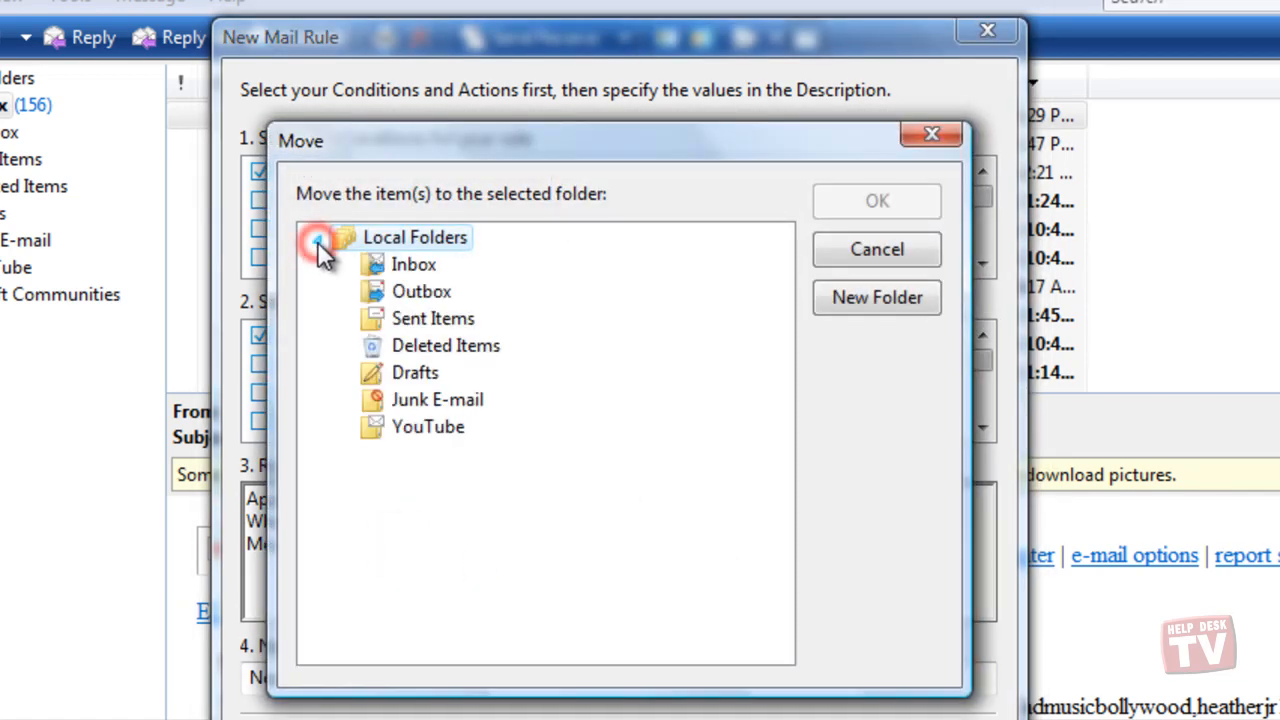
pyautogui.click(428, 428)
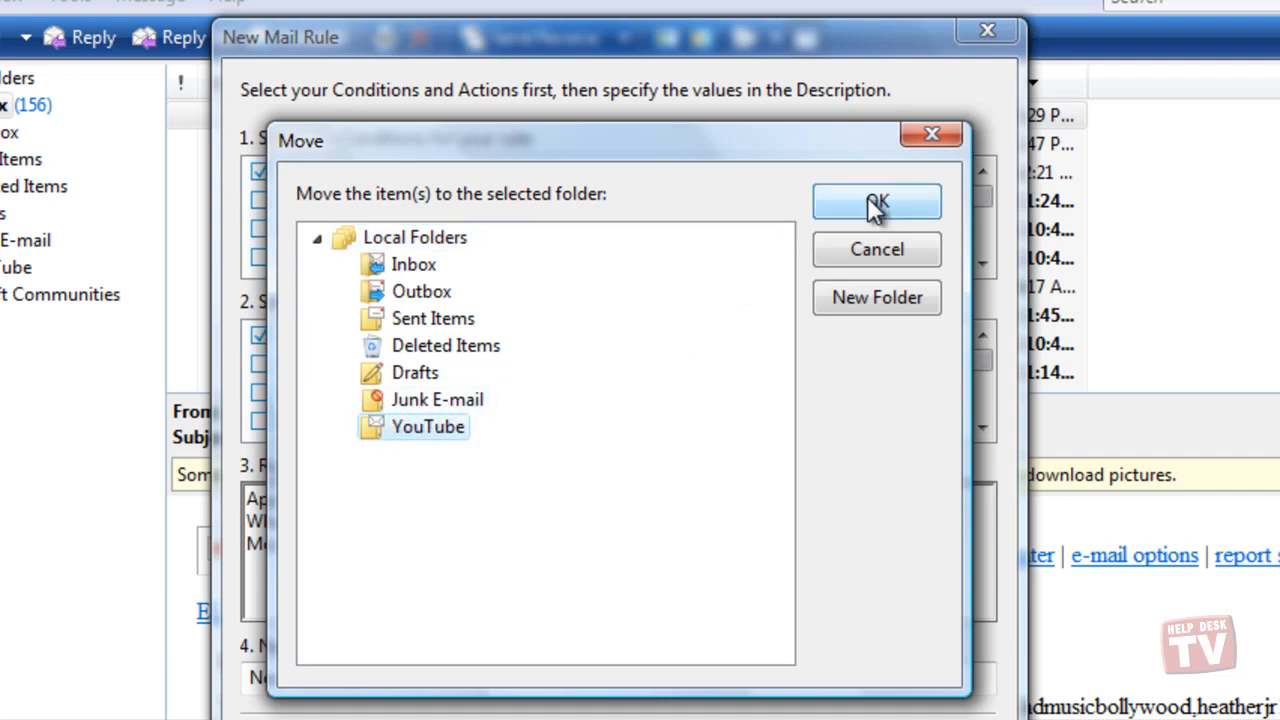
pyautogui.click(876, 200)
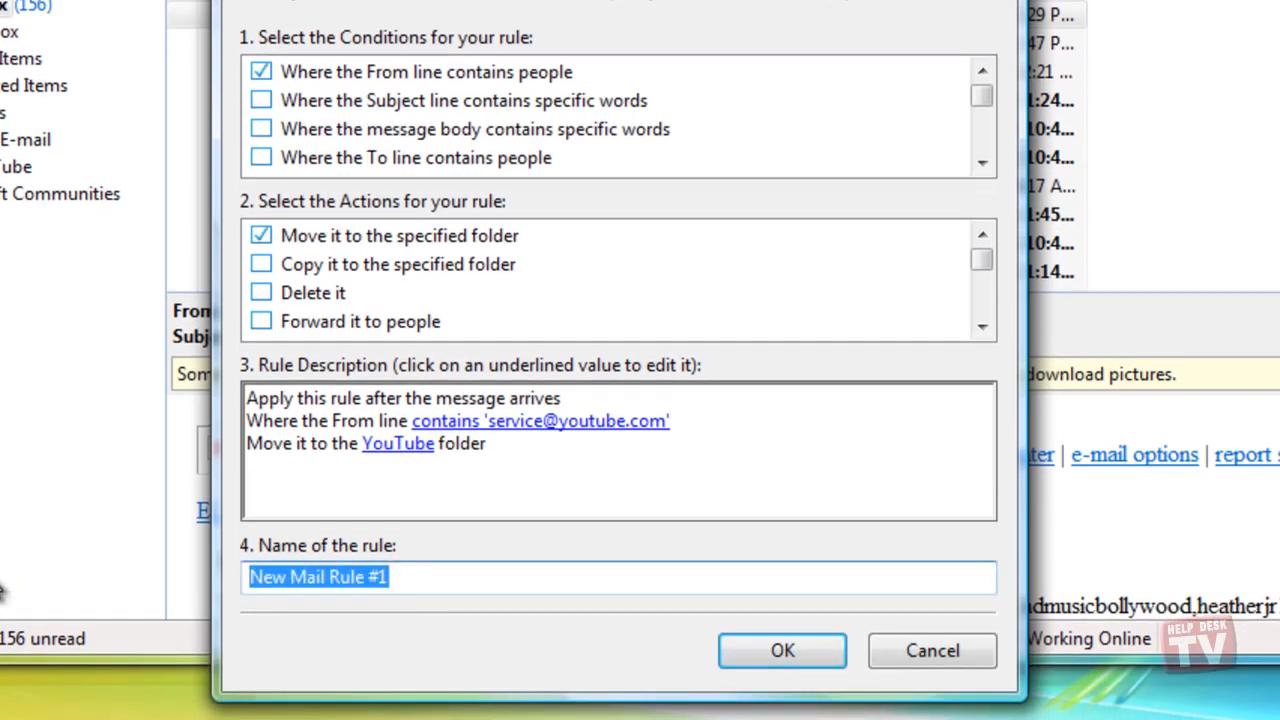
# Step: Name the rule 'YouTube Messages' and save it to the Mail Rules list
pyautogui.write('YouTube')
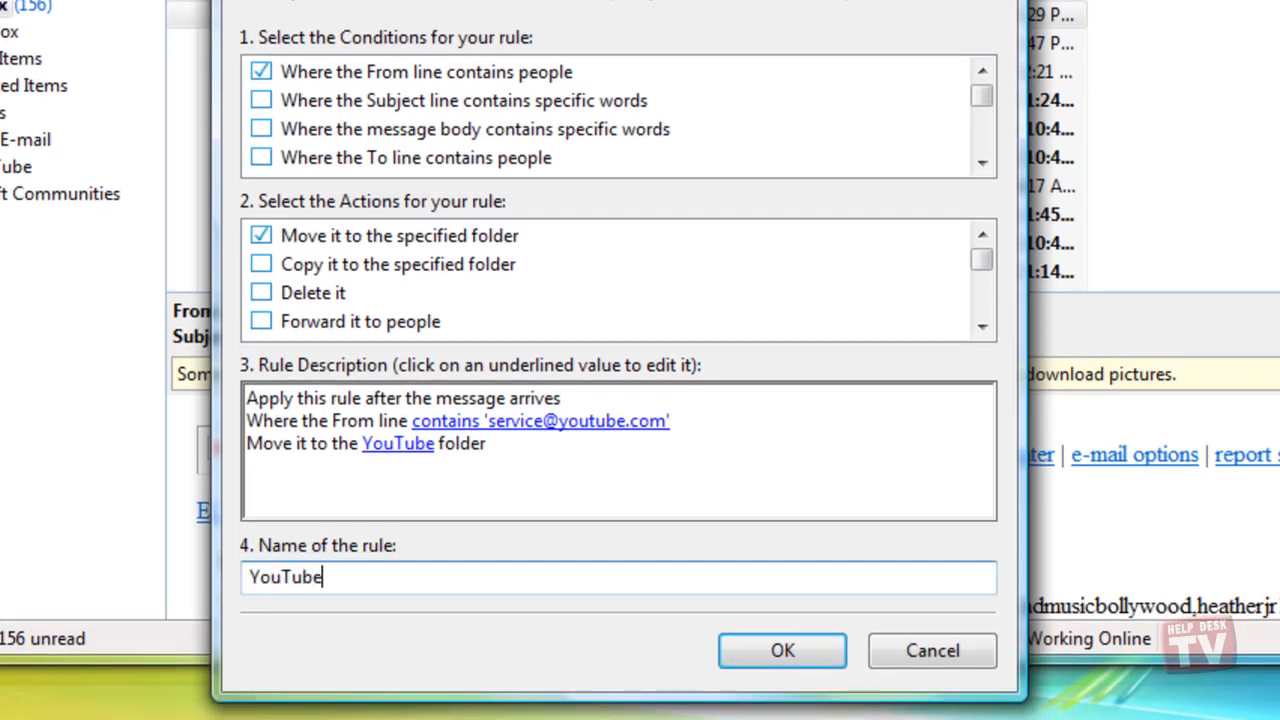
pyautogui.write('Messages')
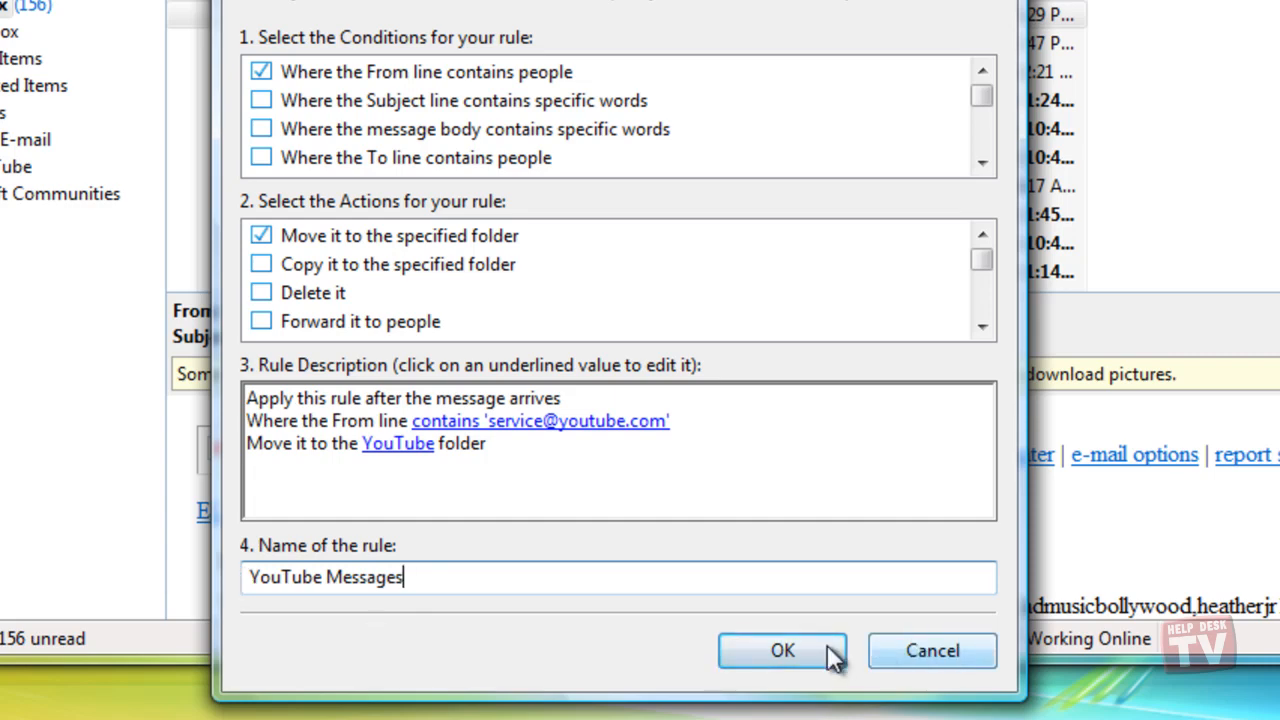
pyautogui.click(782, 650)
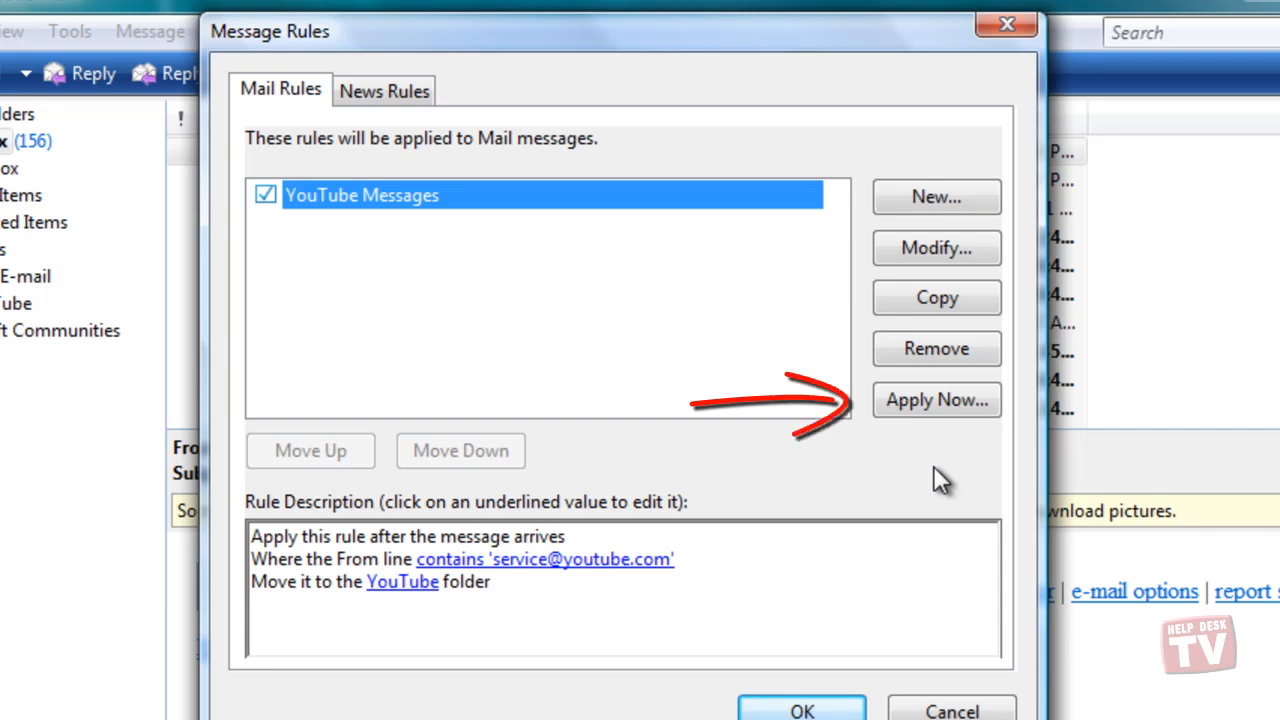
# Step: Apply the YouTube Messages rule now to the Inbox folder
pyautogui.click(936, 400)
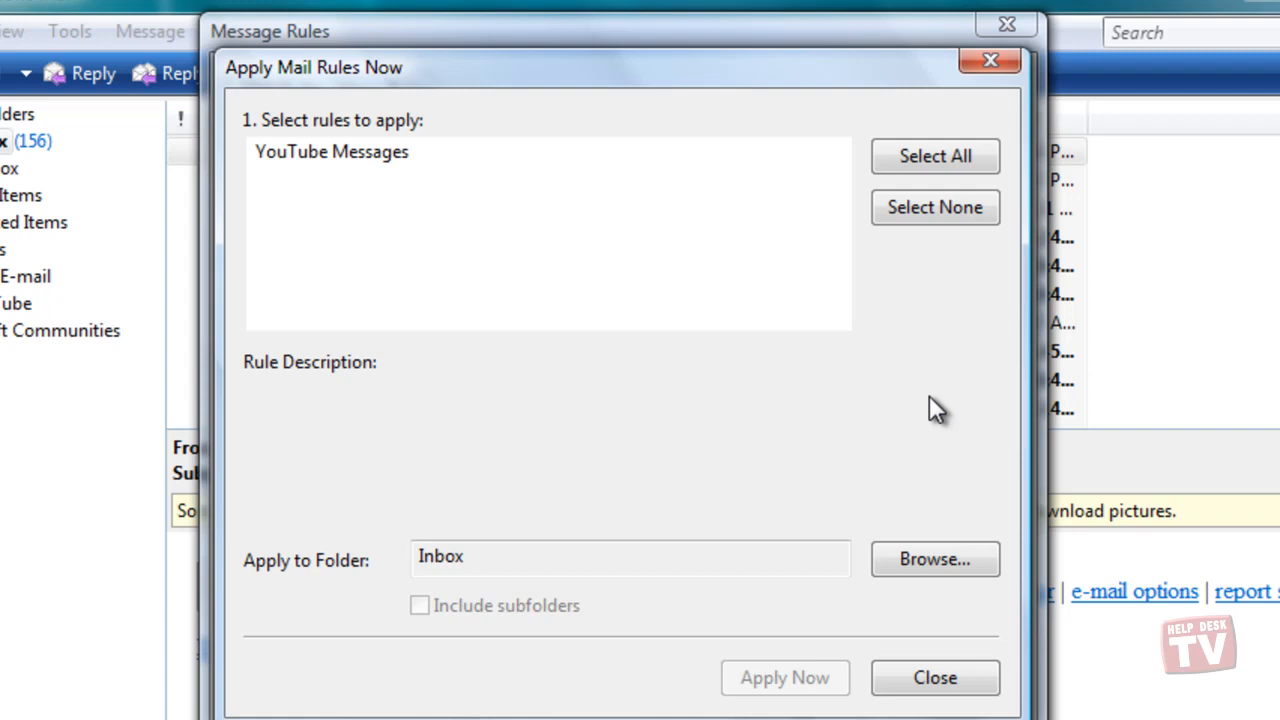
pyautogui.moveTo(916, 418)
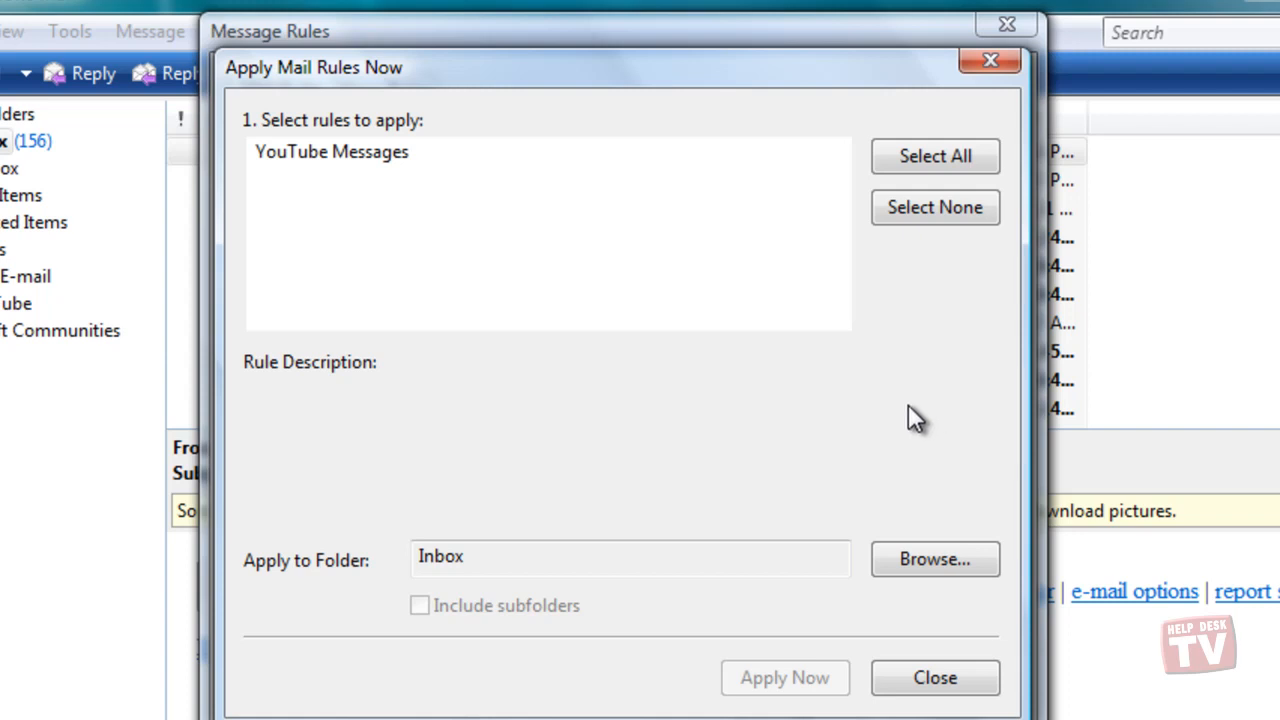
pyautogui.moveTo(656, 322)
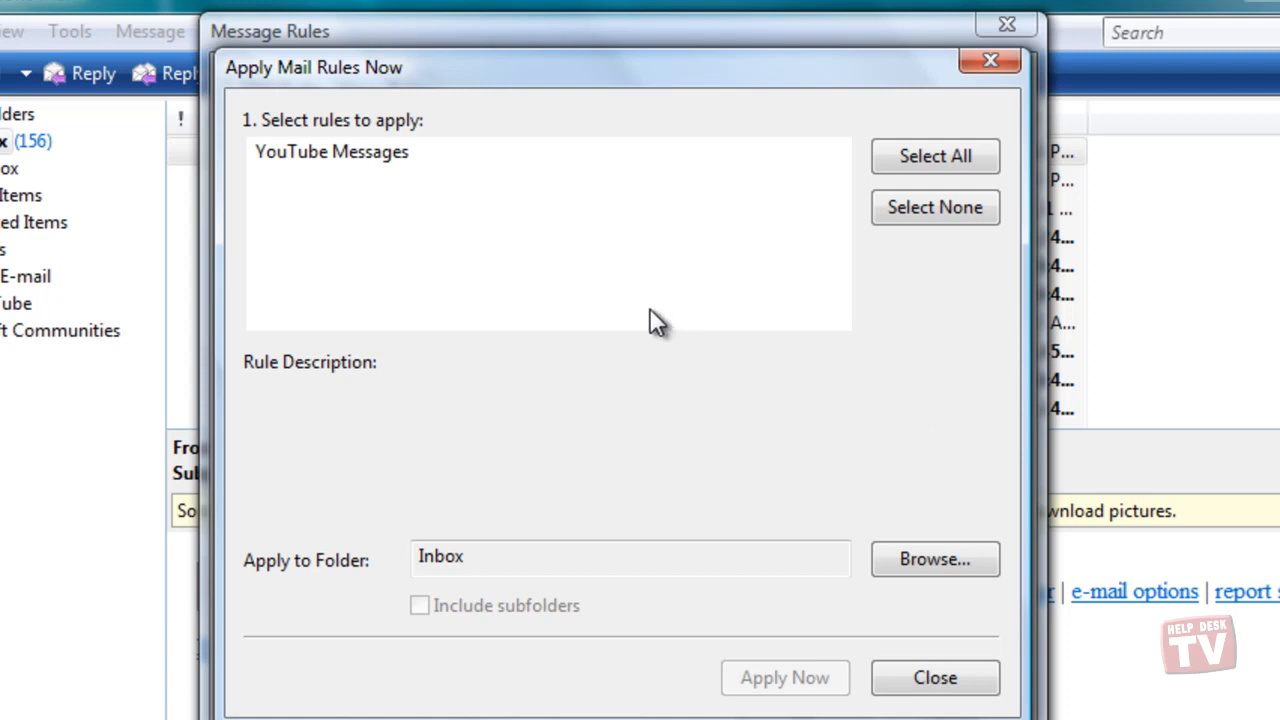
pyautogui.click(332, 152)
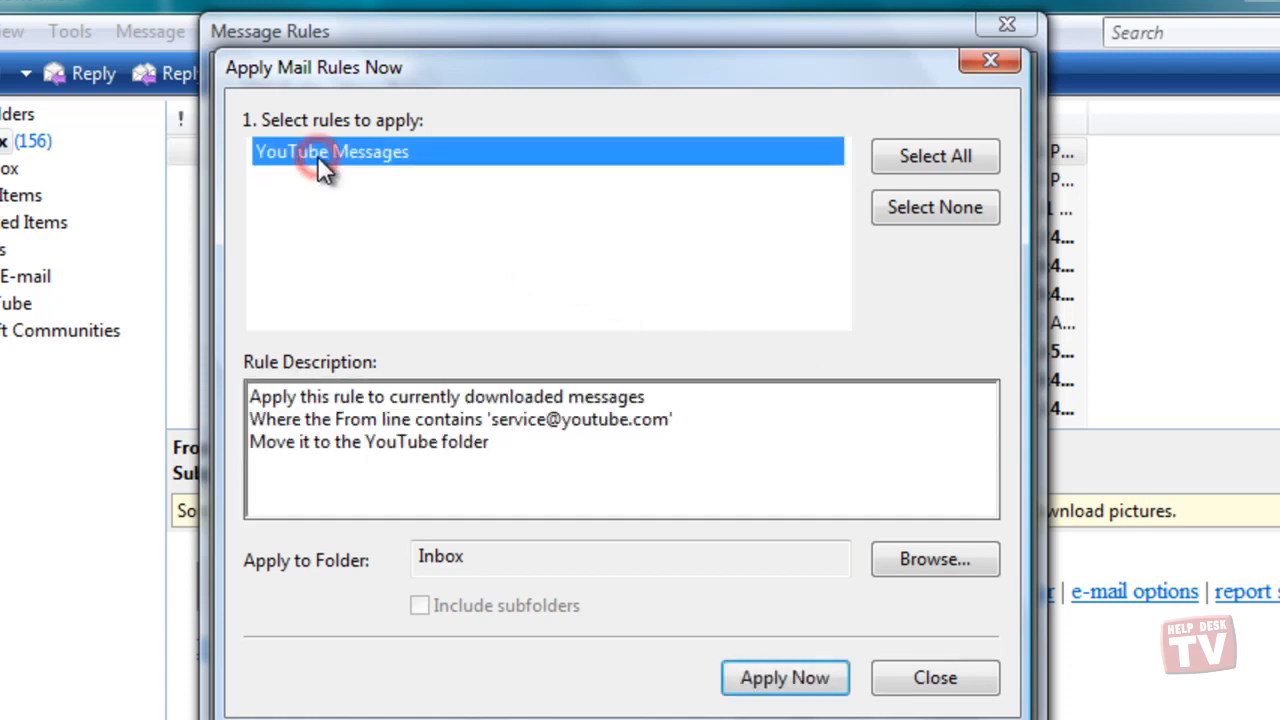
pyautogui.click(934, 156)
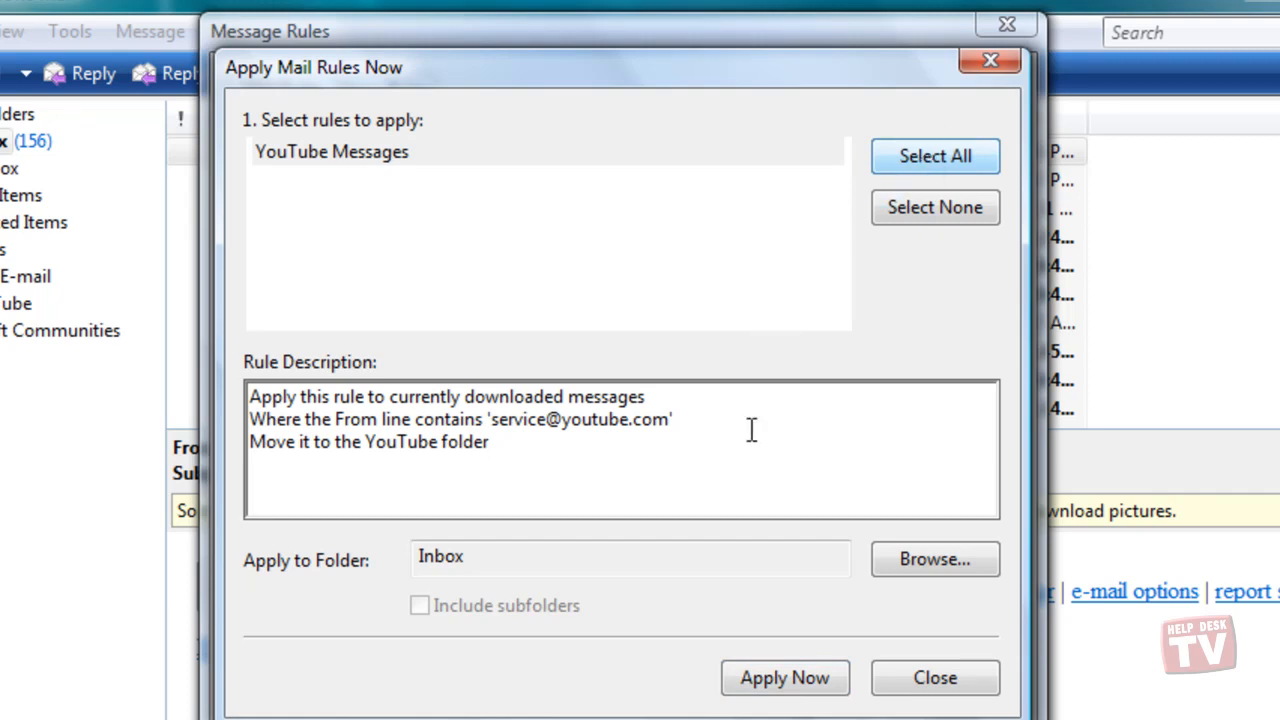
pyautogui.click(934, 558)
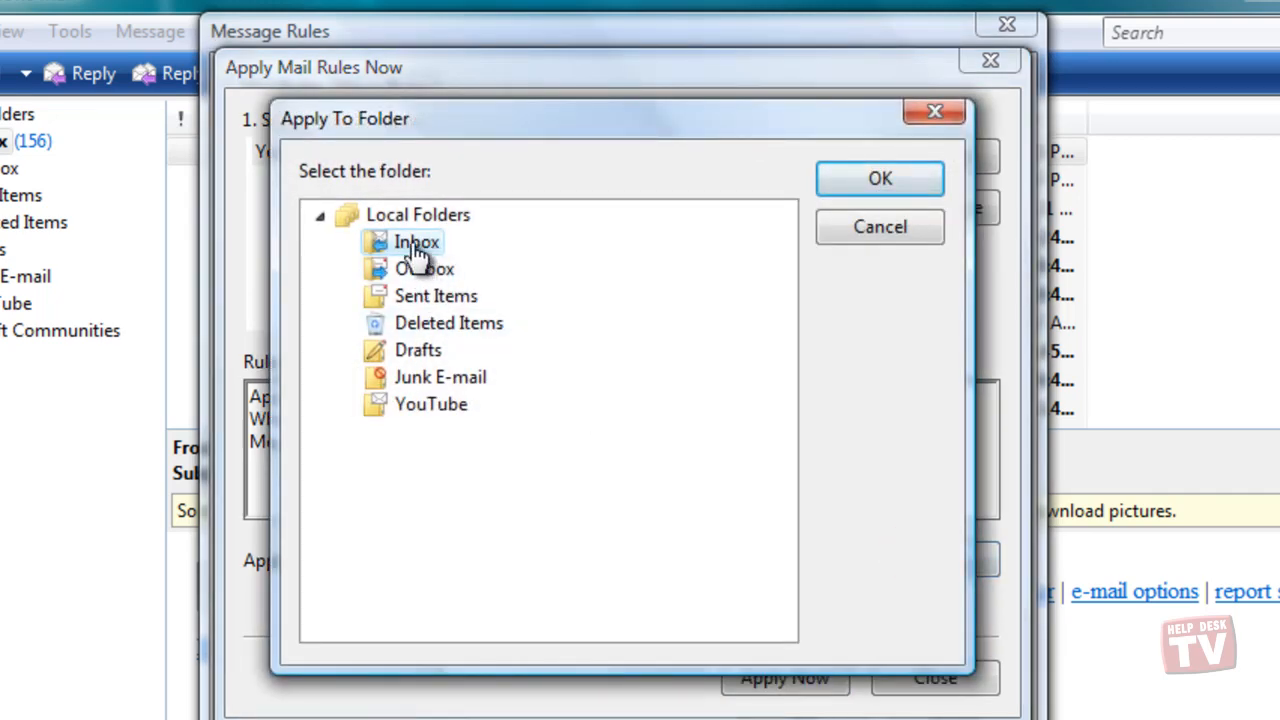
pyautogui.click(880, 176)
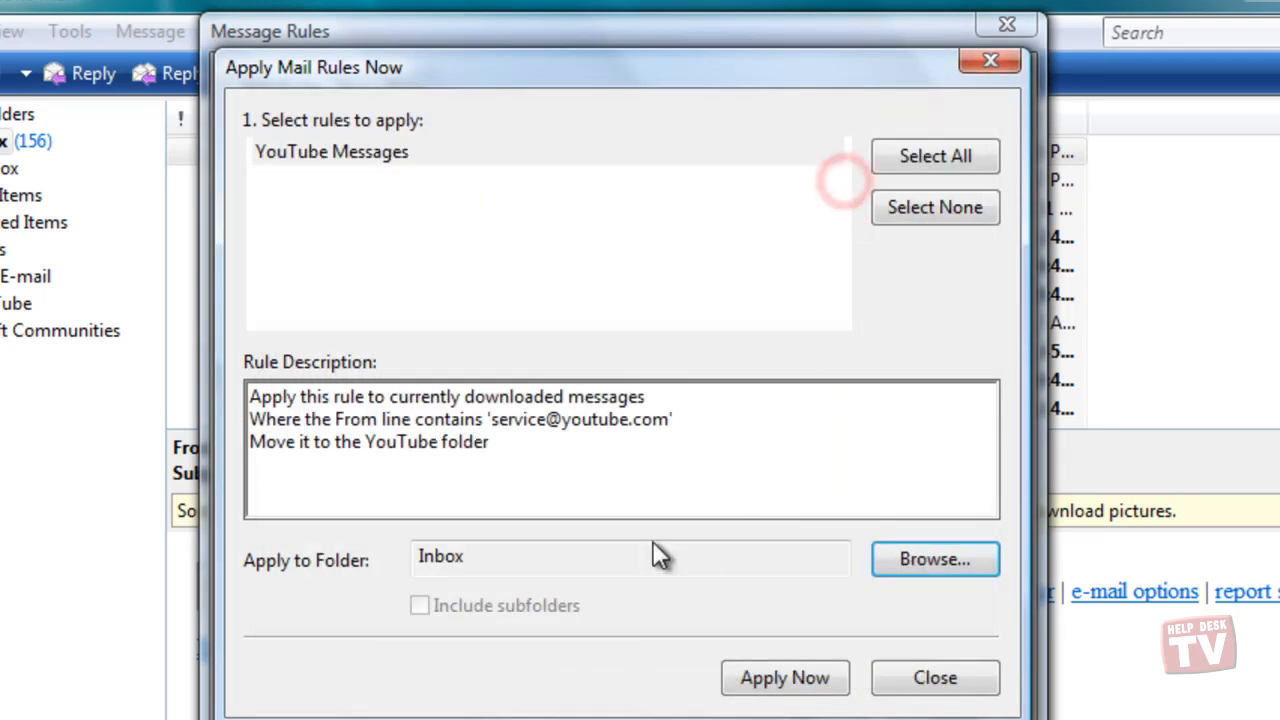
pyautogui.moveTo(784, 678)
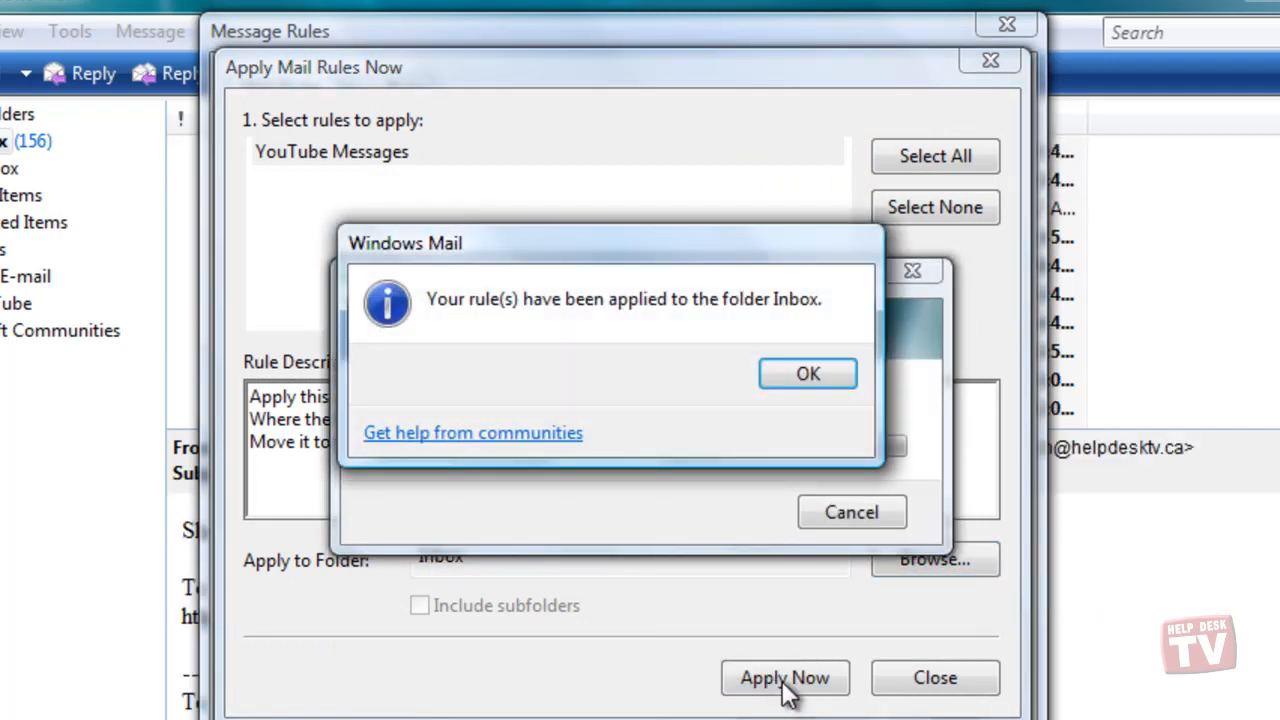
# Step: Dismiss the confirmation, close the rules windows and view the YouTube folder's messages
pyautogui.click(808, 374)
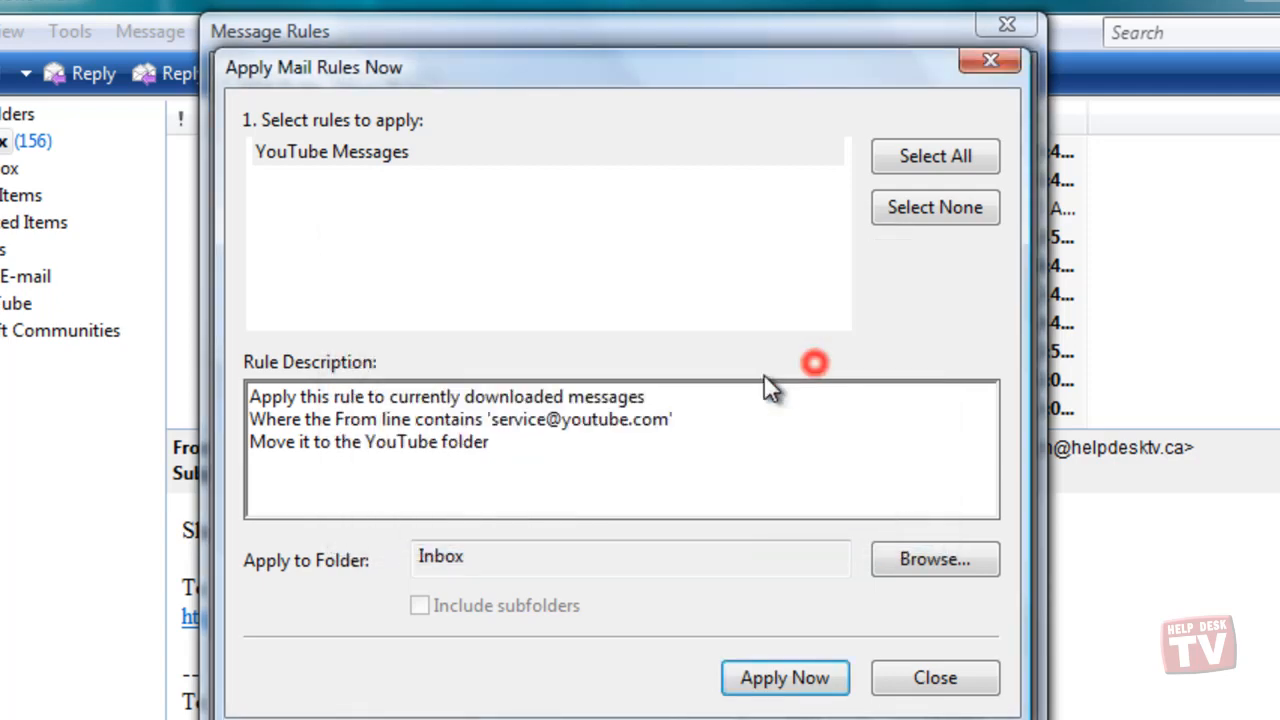
pyautogui.click(934, 676)
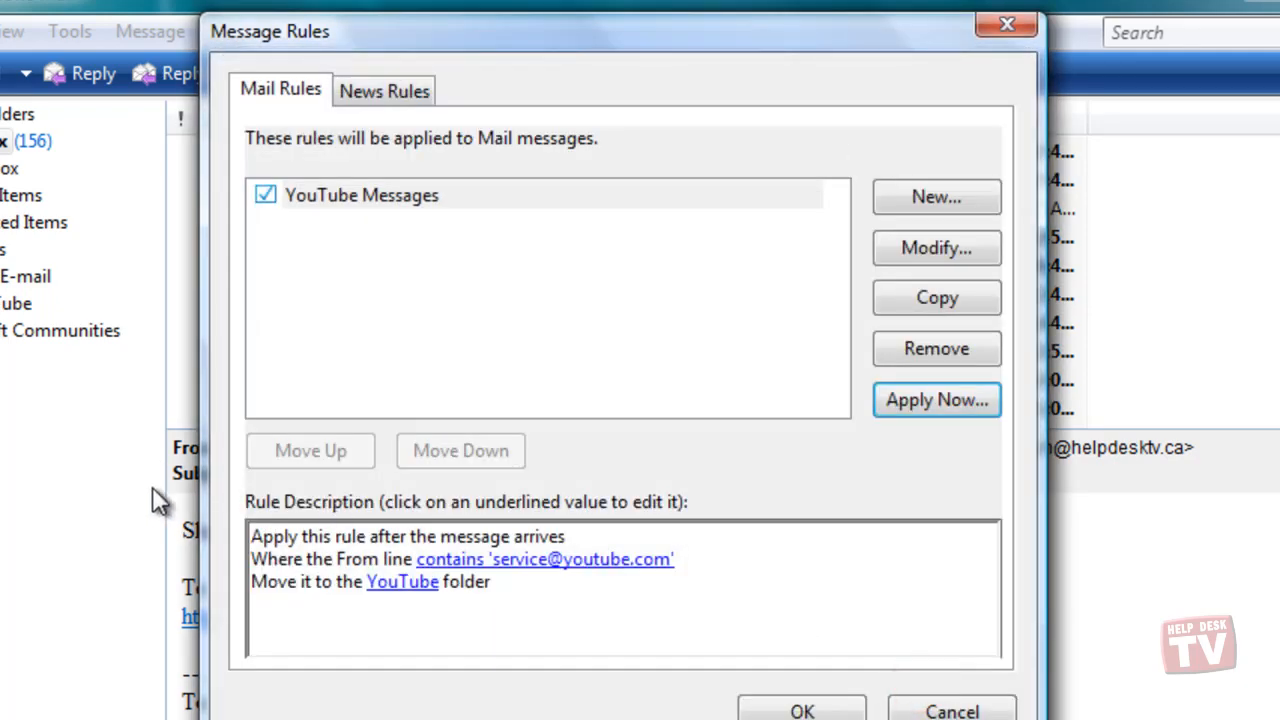
pyautogui.click(800, 712)
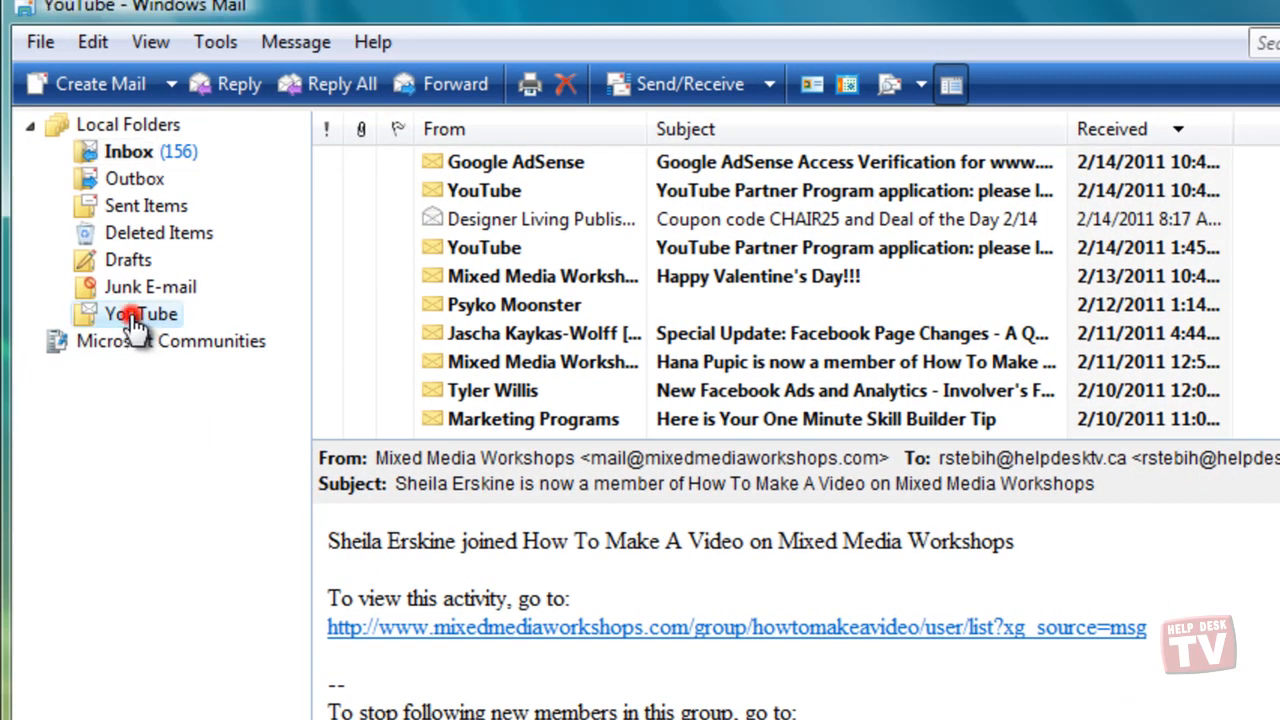
pyautogui.click(140, 312)
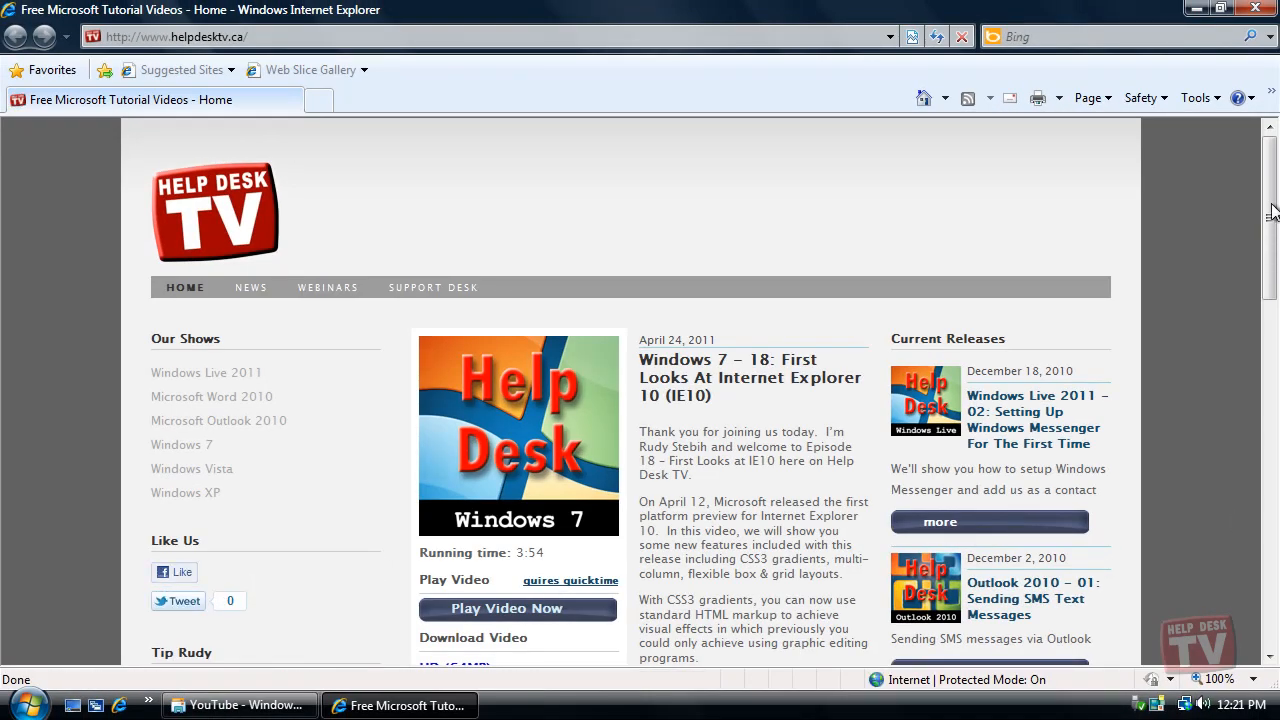
# Step: Open Help Desk TV's Windows 7 shows page and scroll to the IE10 episode's download options
pyautogui.scroll(-3)
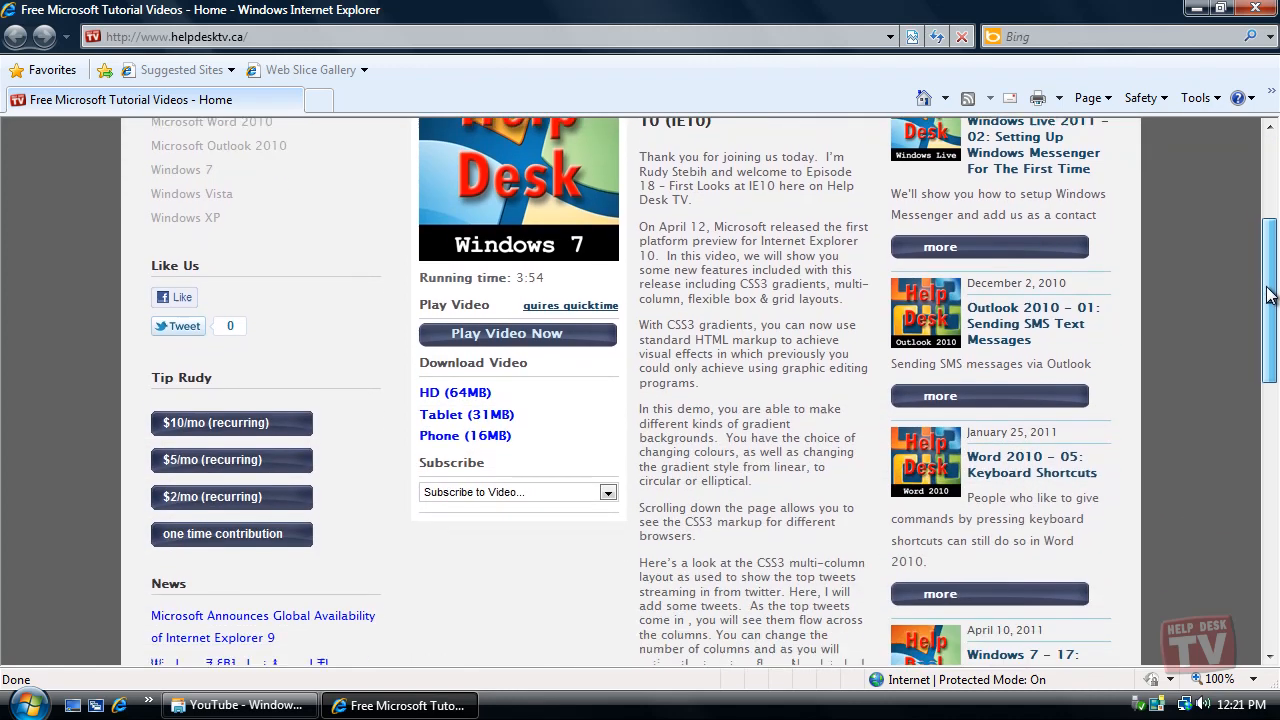
pyautogui.scroll(3)
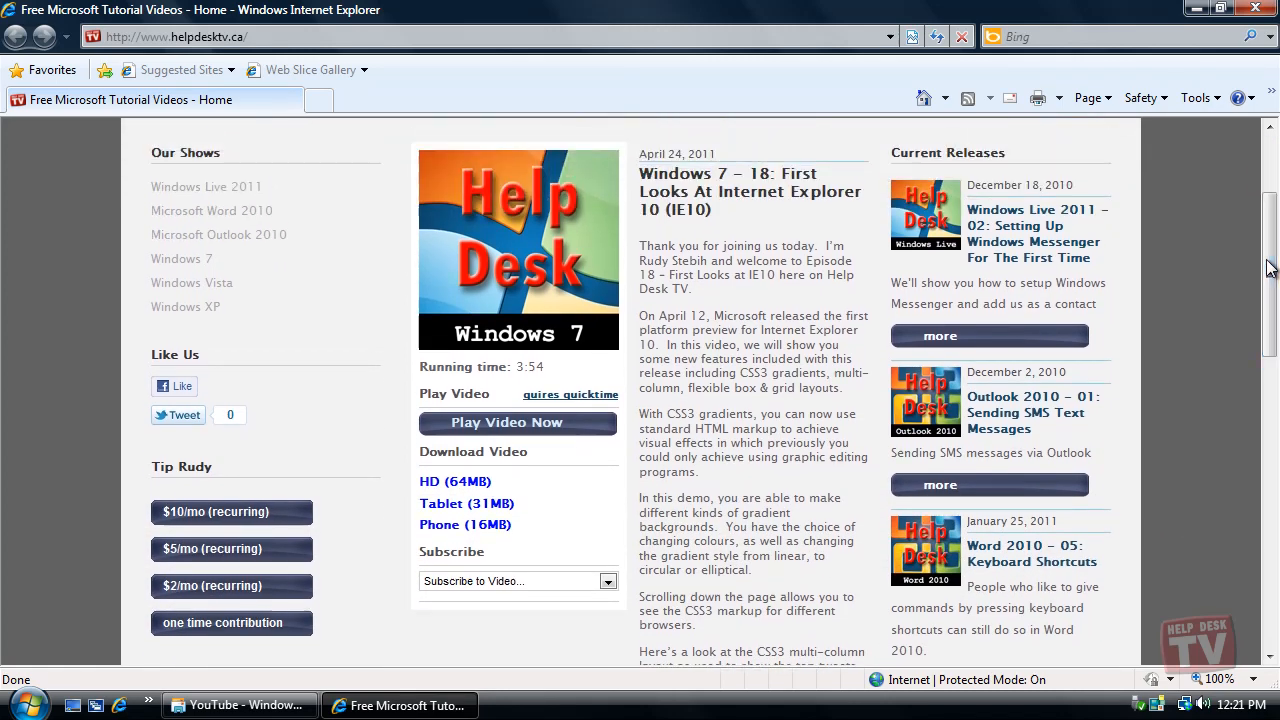
pyautogui.moveTo(186, 258)
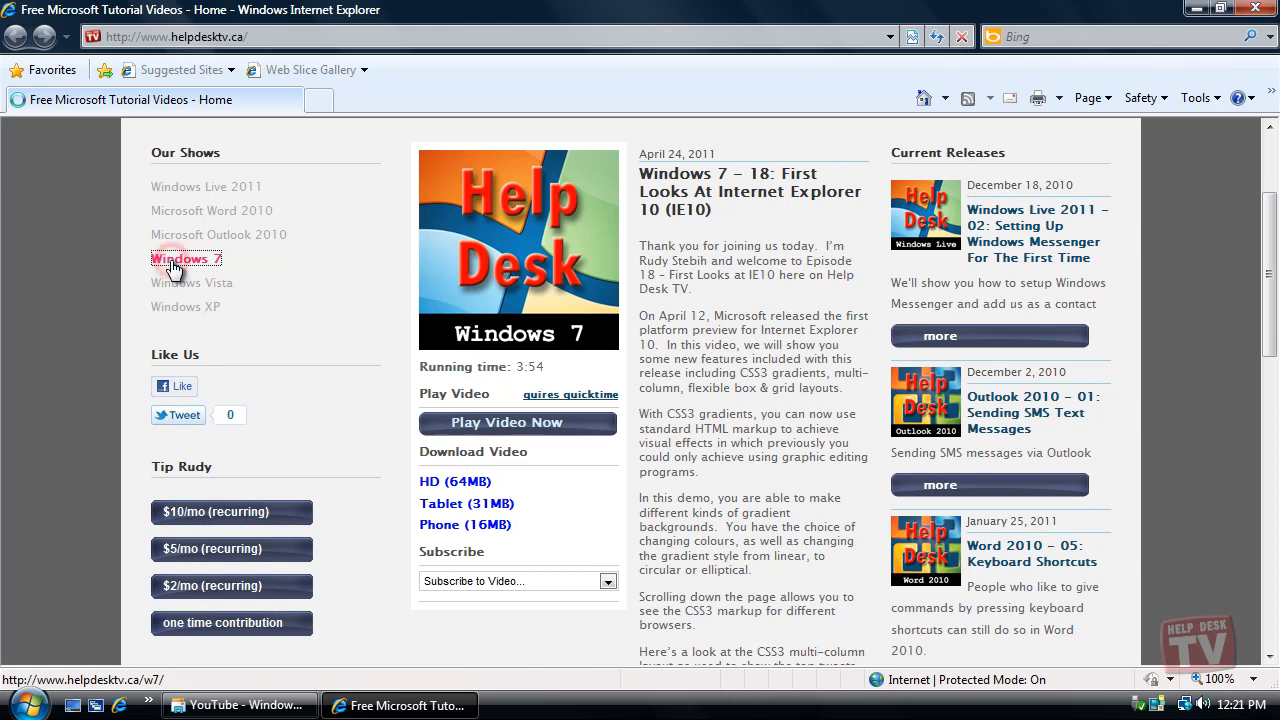
pyautogui.click(186, 260)
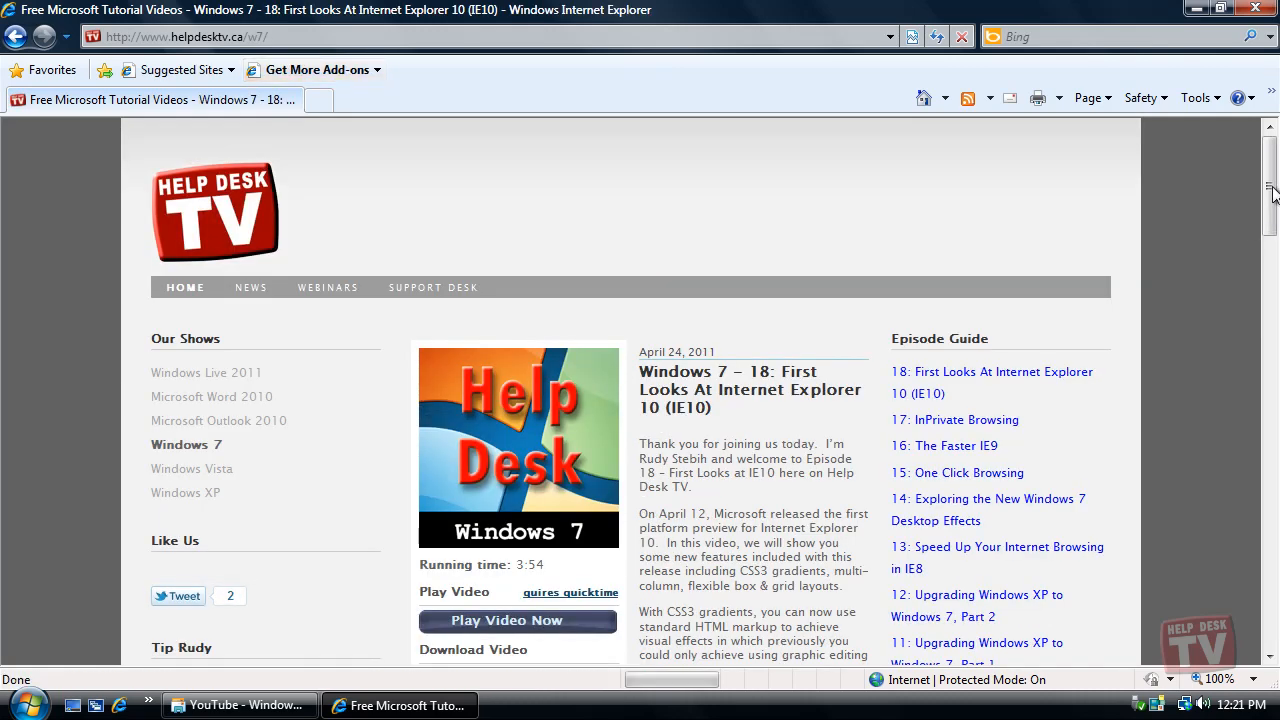
pyautogui.scroll(-3)
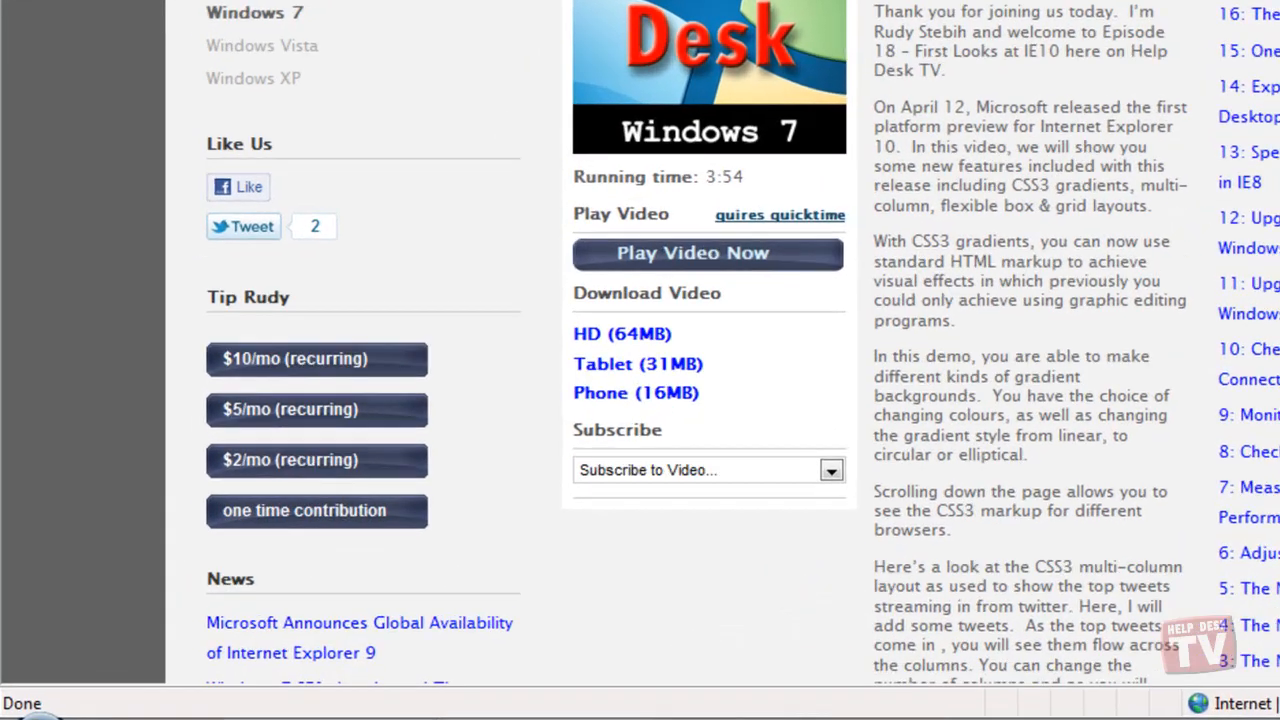
pyautogui.scroll(-3)
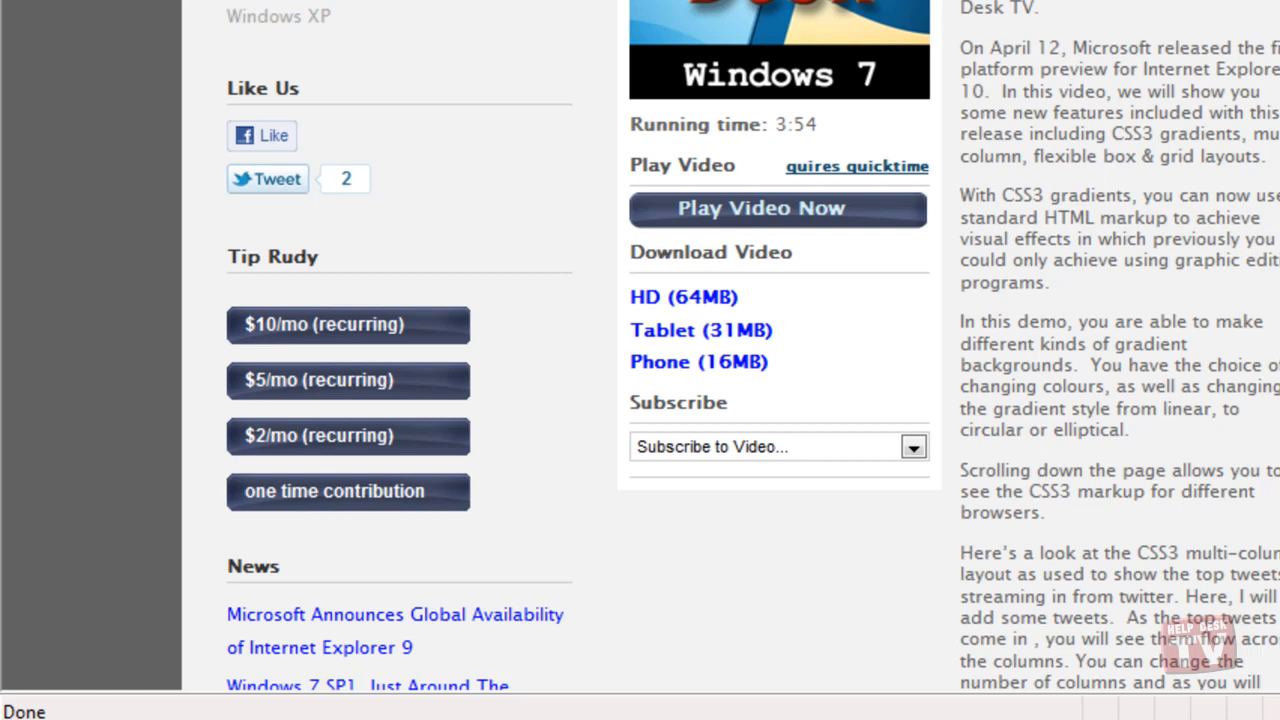